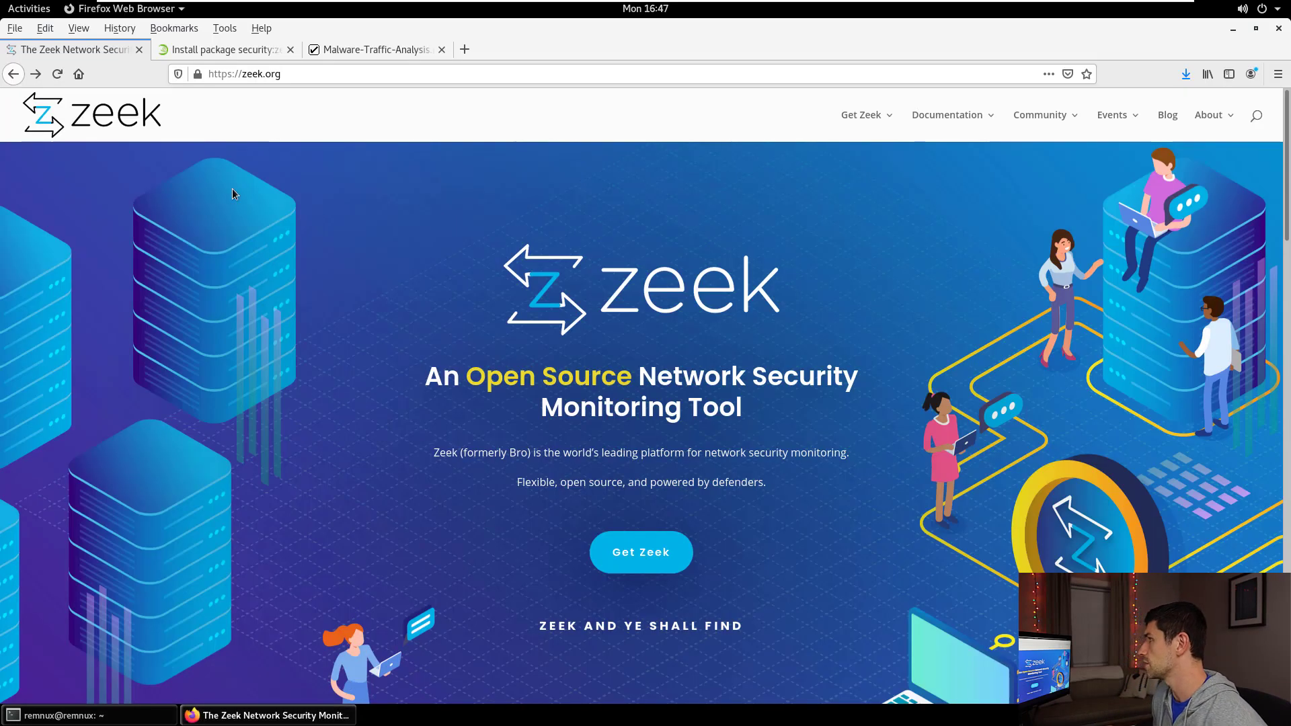
pyautogui.moveTo(296, 177)
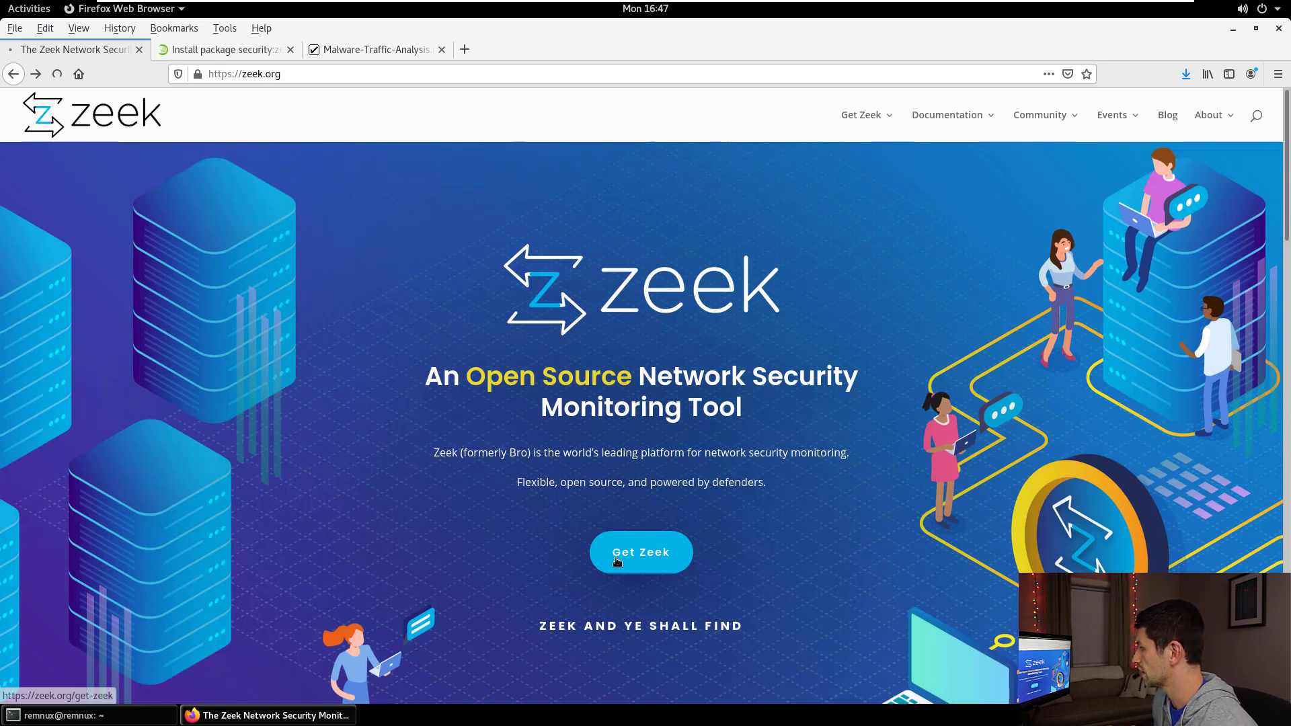
# Follow Get Zeek, Linux Binaries and the latest feature release packages link to the openSUSE zeek download page
pyautogui.click(640, 551)
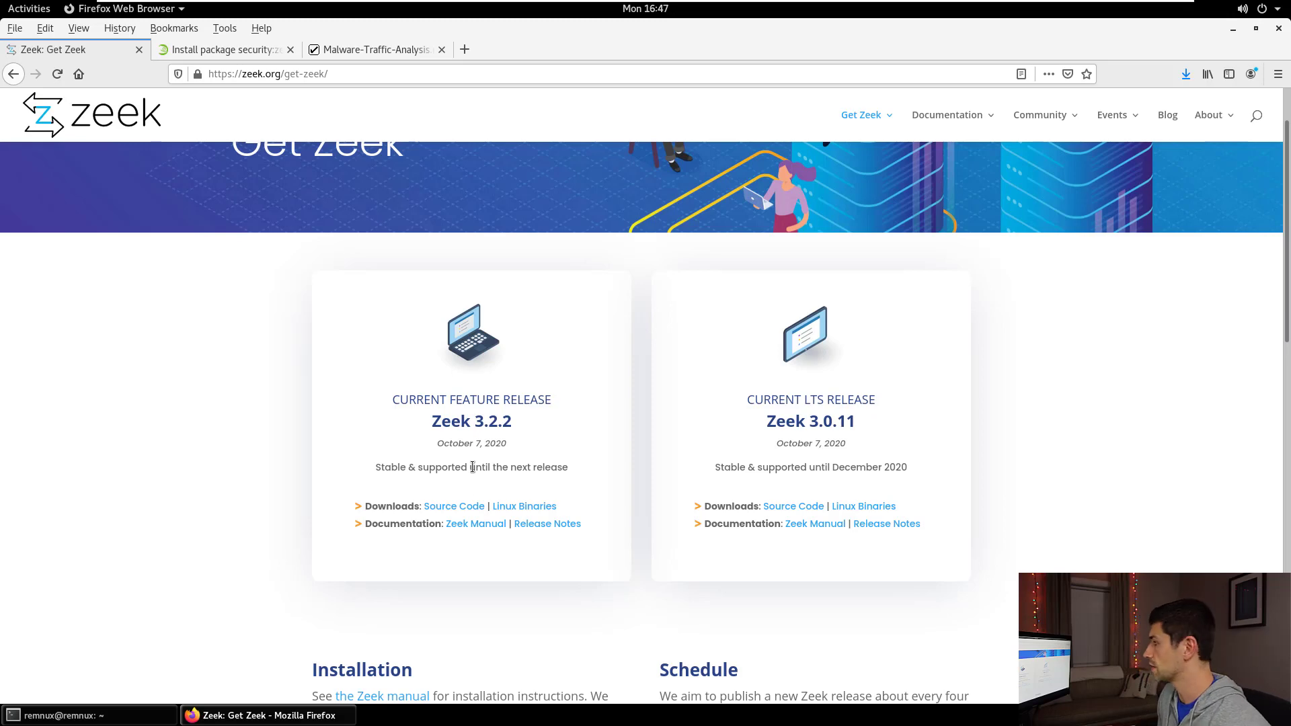
pyautogui.click(523, 506)
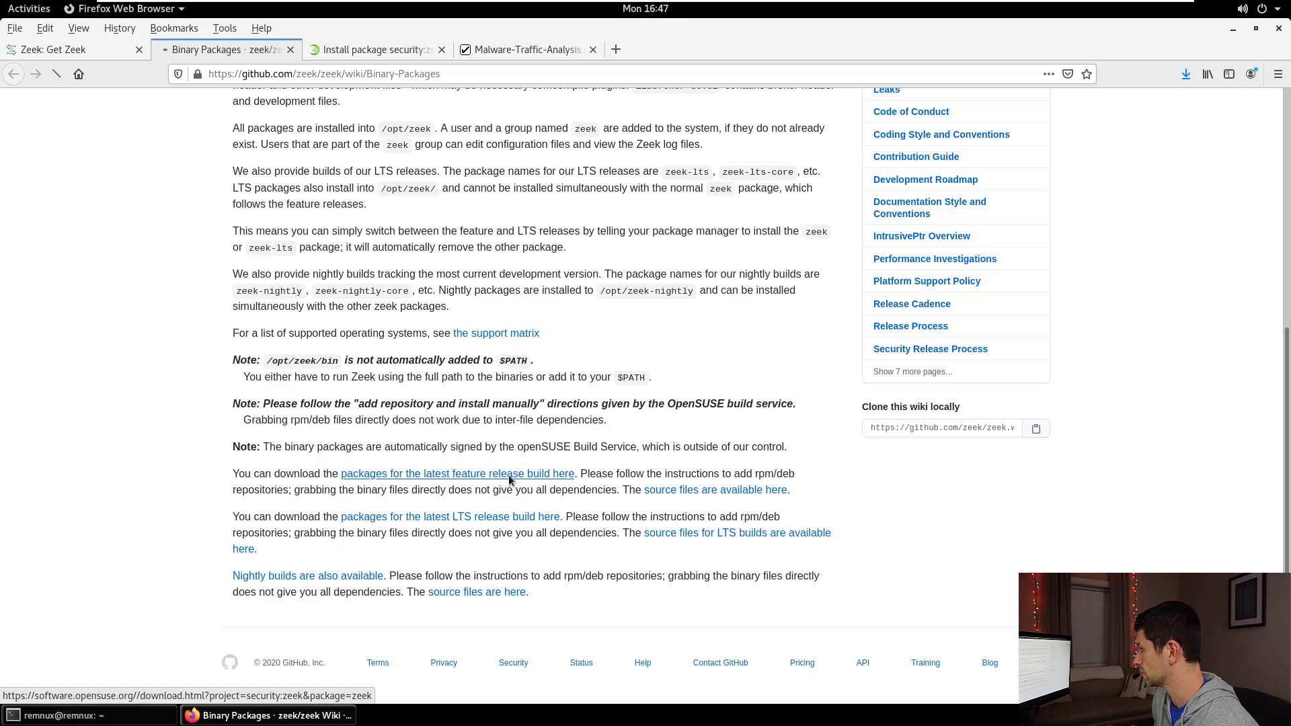
pyautogui.click(458, 474)
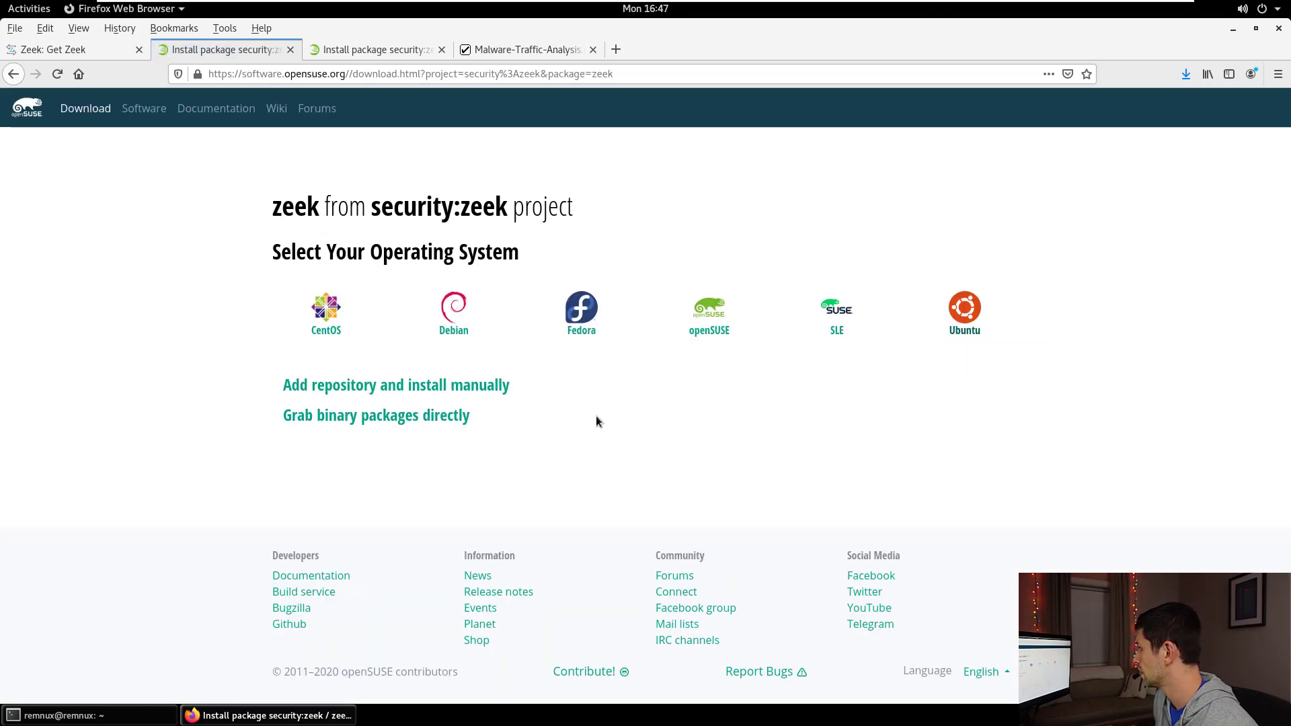
# Show the manual repository install instructions and scroll to the xUbuntu 18.04 commands
pyautogui.click(395, 385)
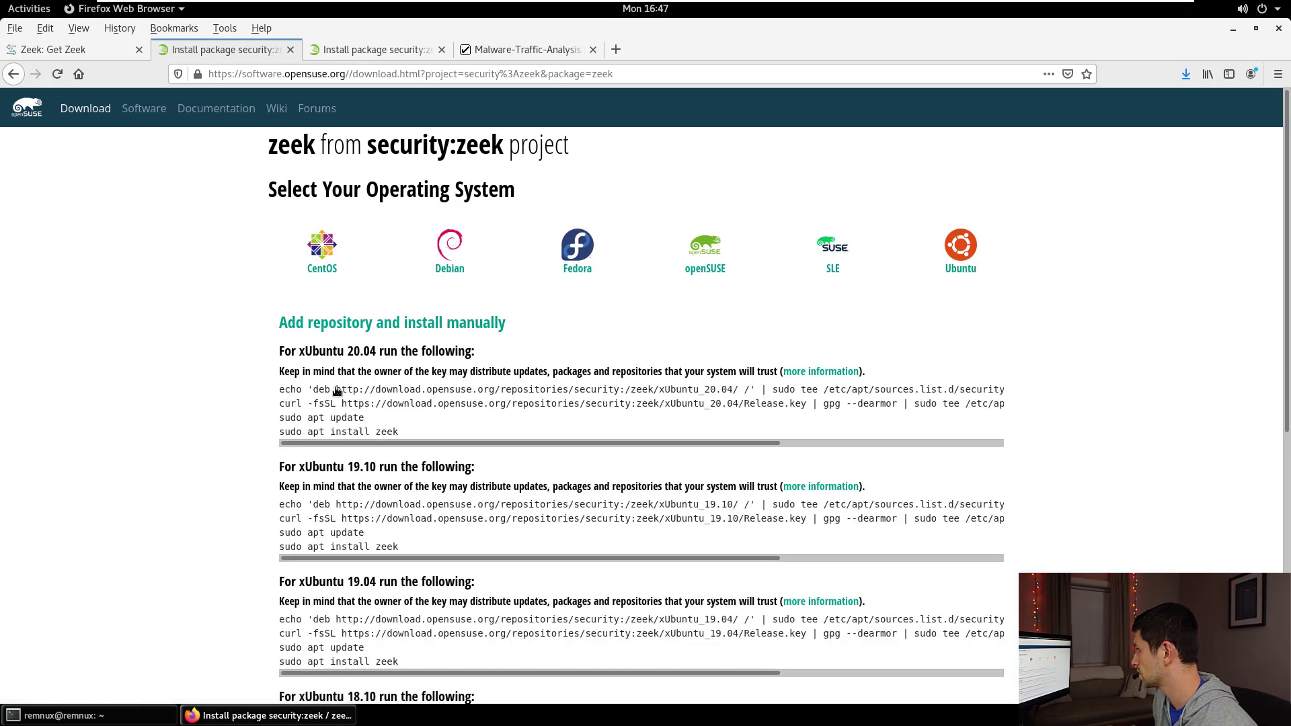
pyautogui.scroll(-3)
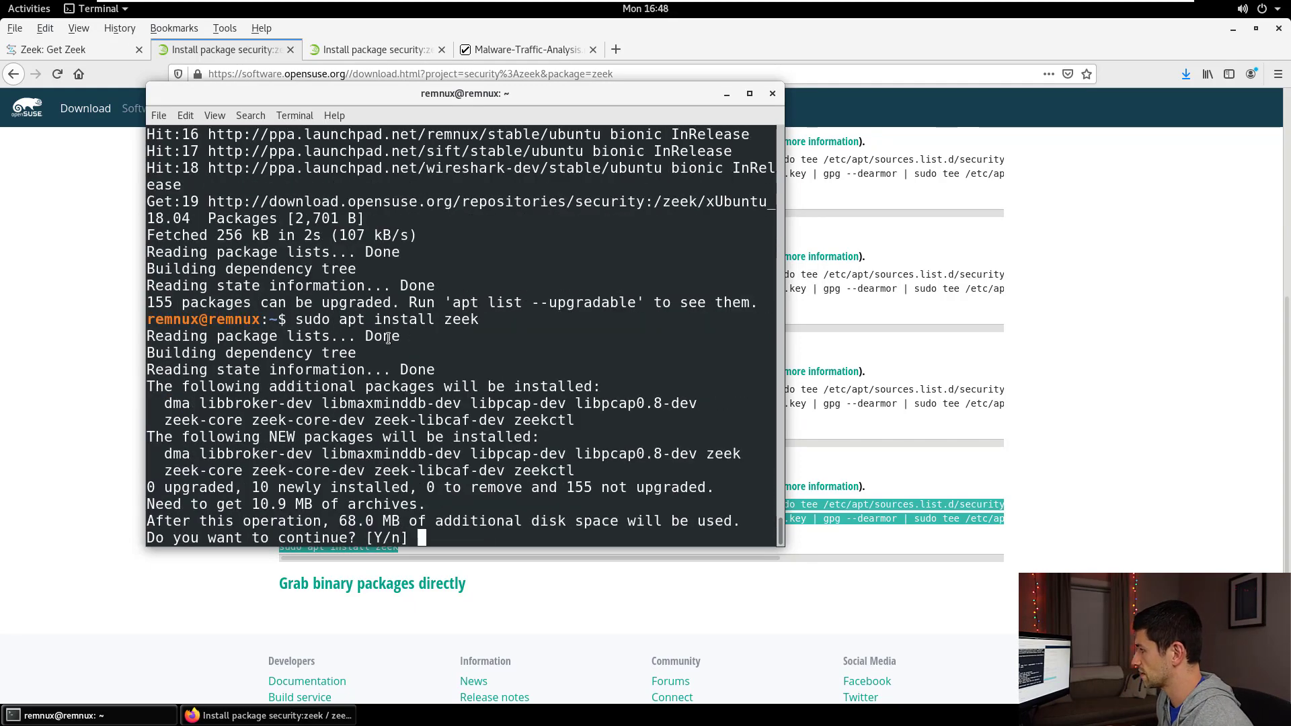
# Confirm the apt install of zeek, then list the Zeek binaries in /opt/zeek/bin
pyautogui.write('y')
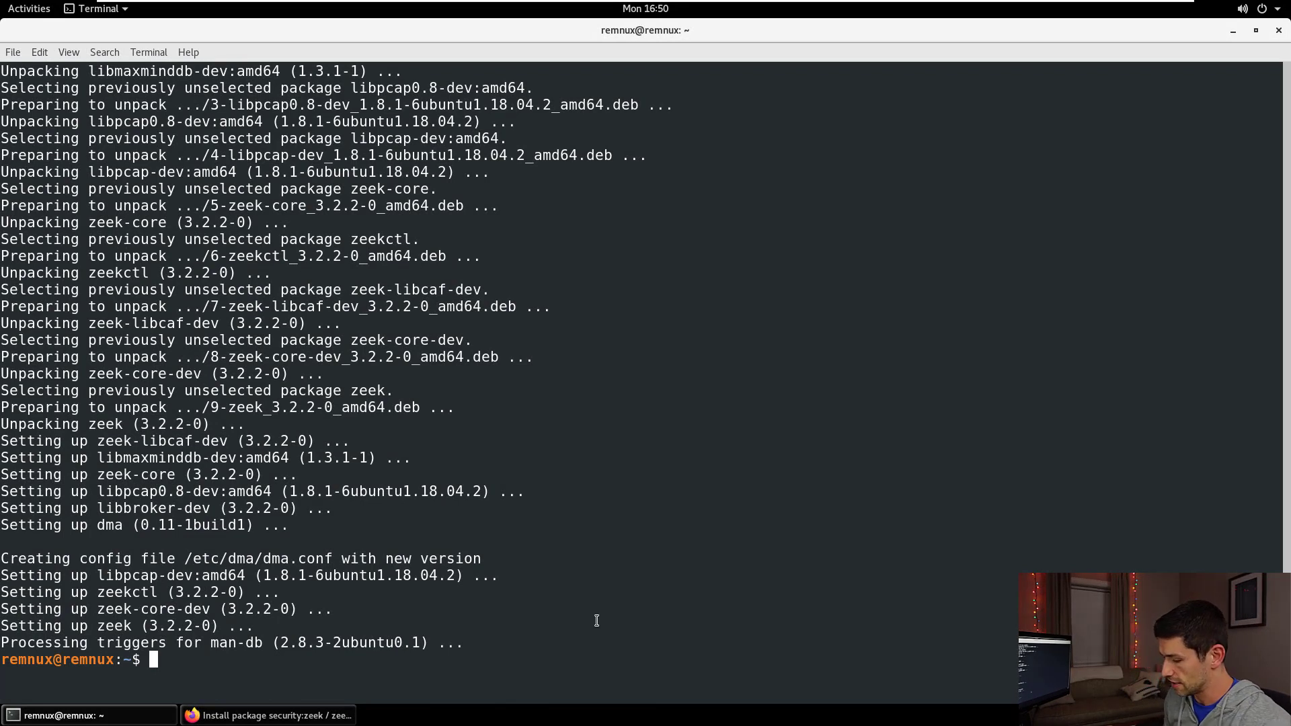
pyautogui.write('cd /opt/zeek/bin/')
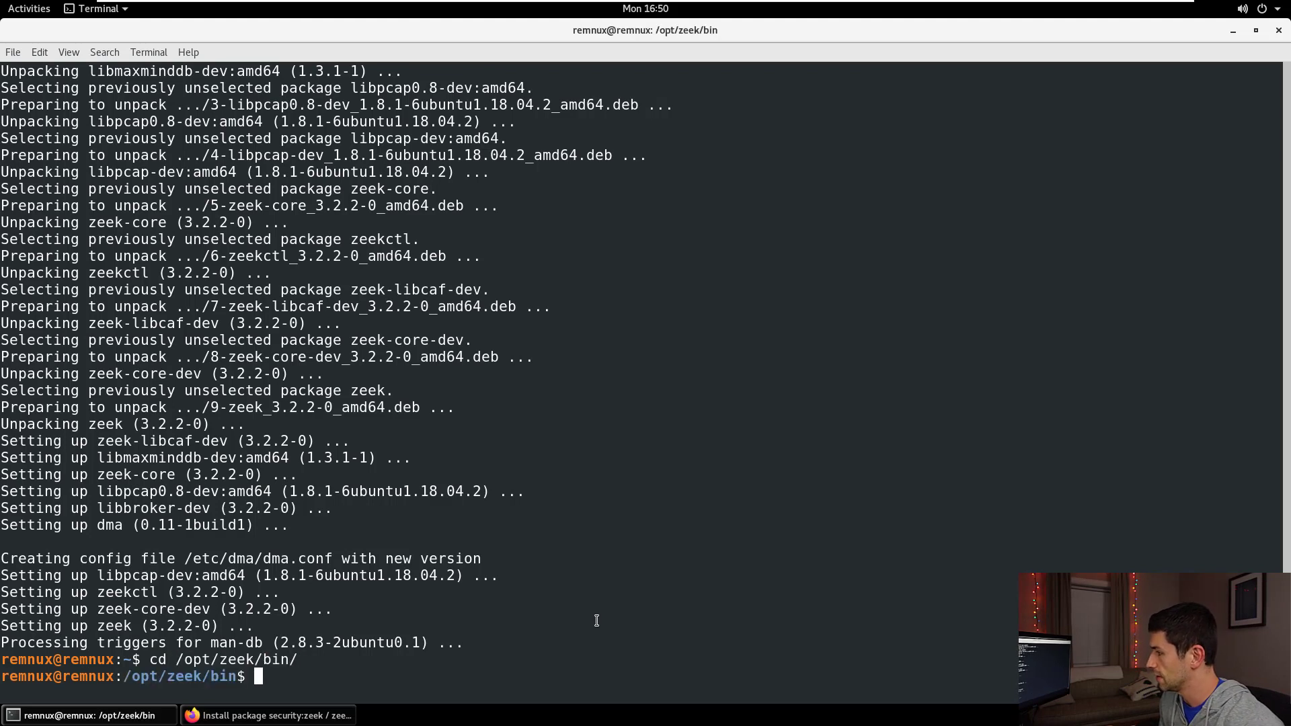
pyautogui.write('ls')
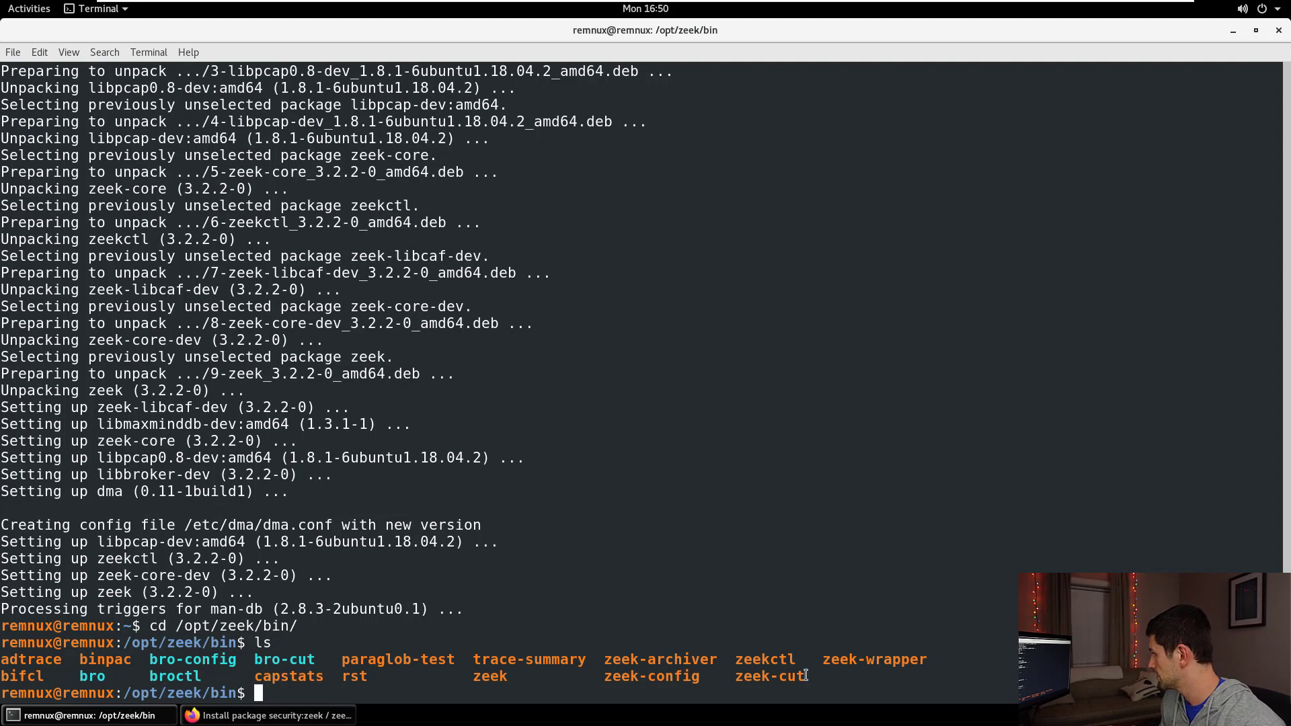
pyautogui.doubleClick(488, 676)
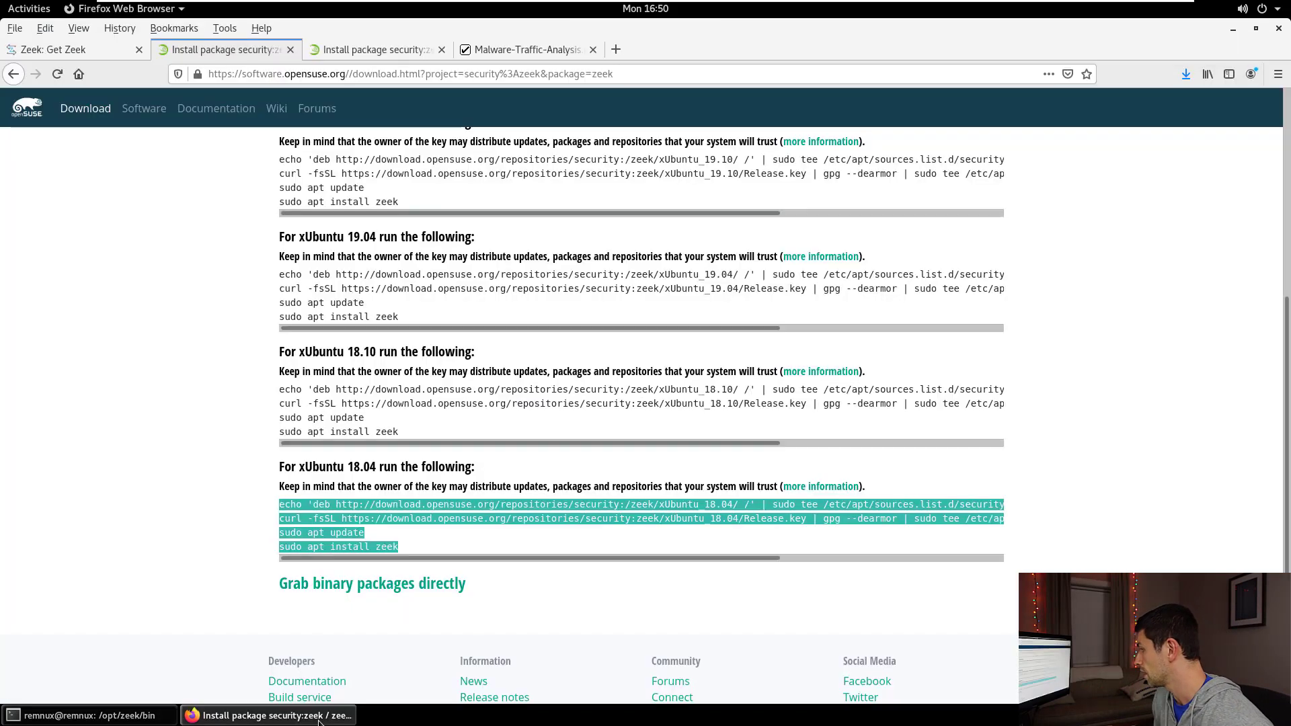
# Download 2020-10-12-Lokibot-infection-traffic.pcap.zip from malware-traffic-analysis.net and return to the terminal
pyautogui.click(526, 49)
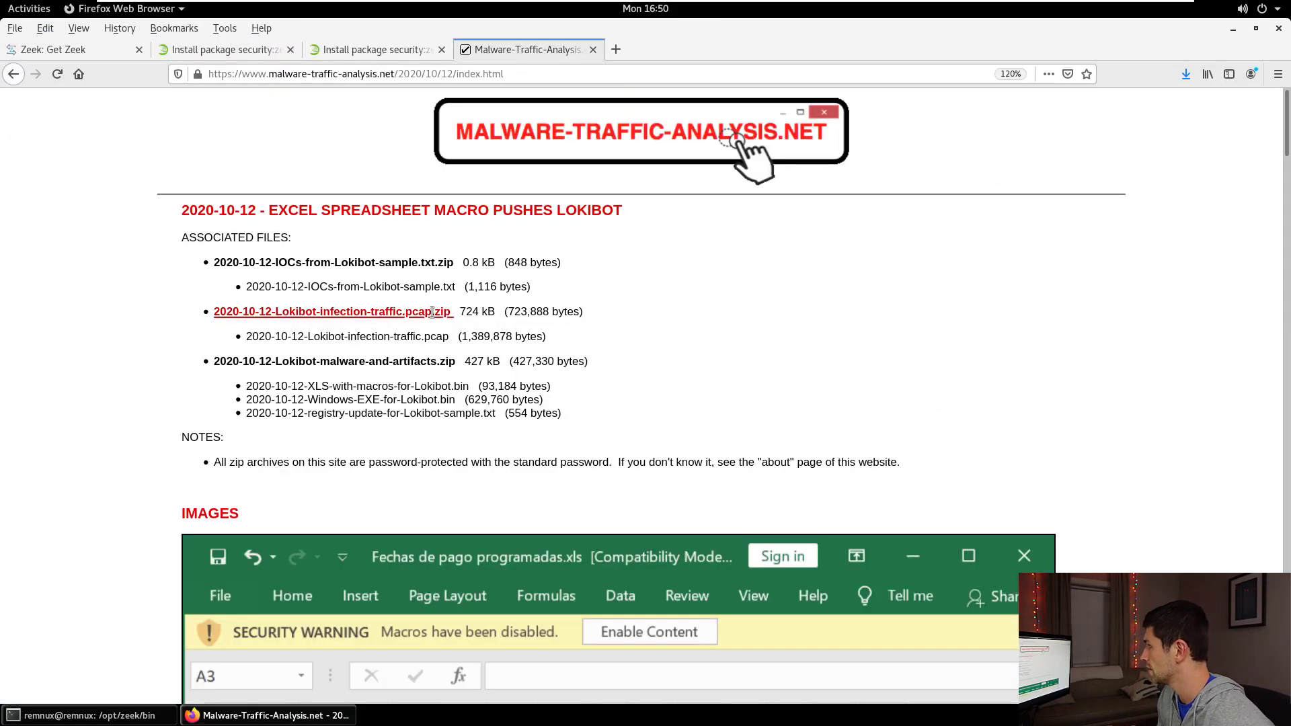
pyautogui.moveTo(427, 315)
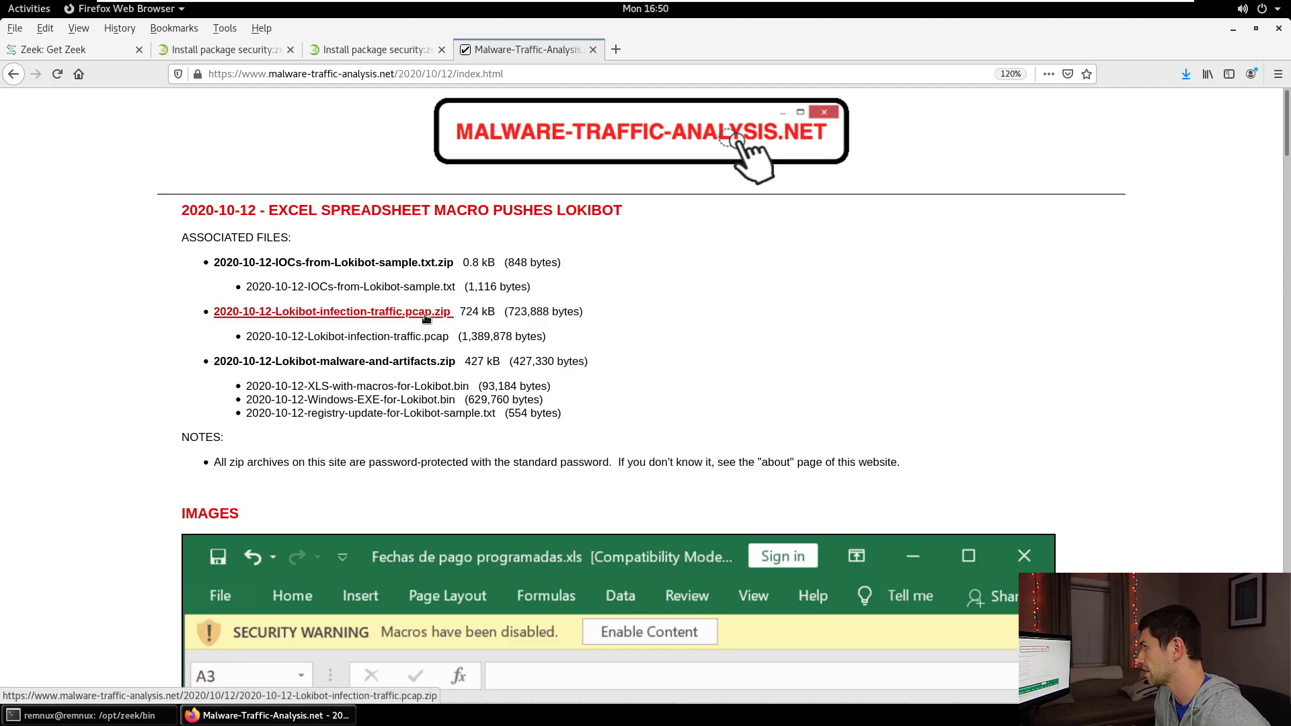
pyautogui.moveTo(230, 345)
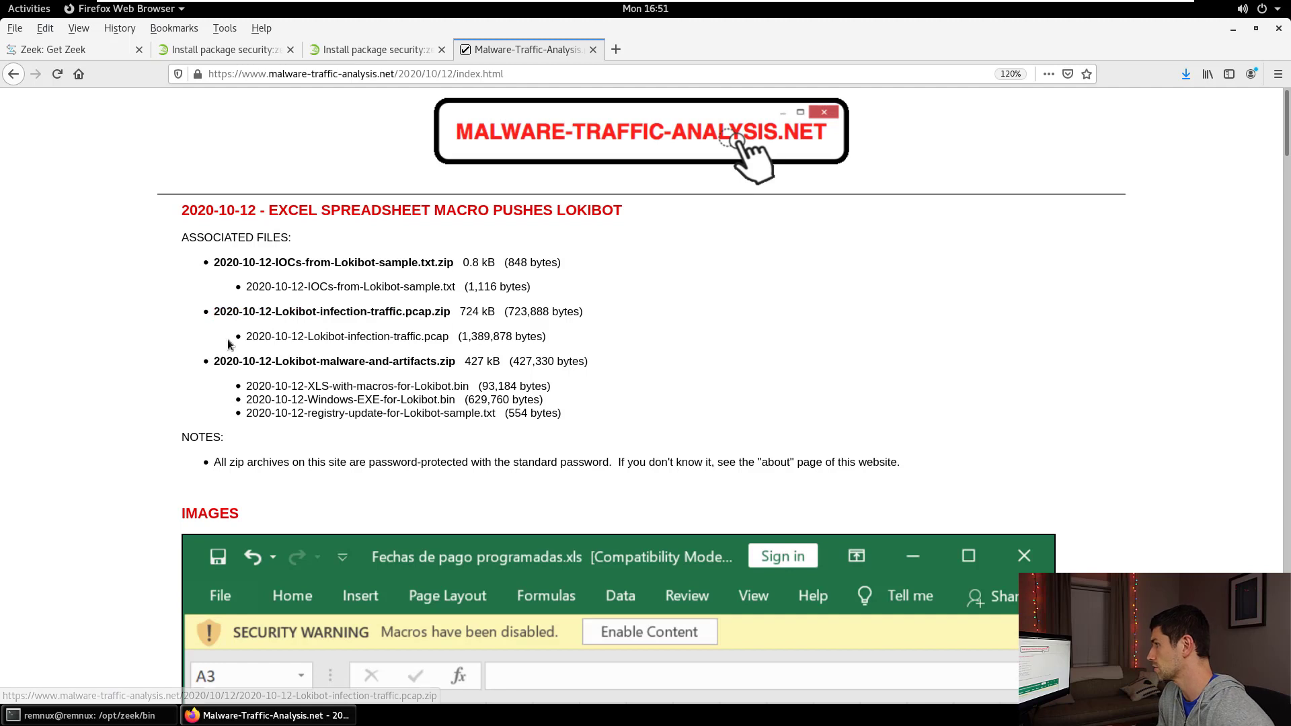
pyautogui.click(333, 311)
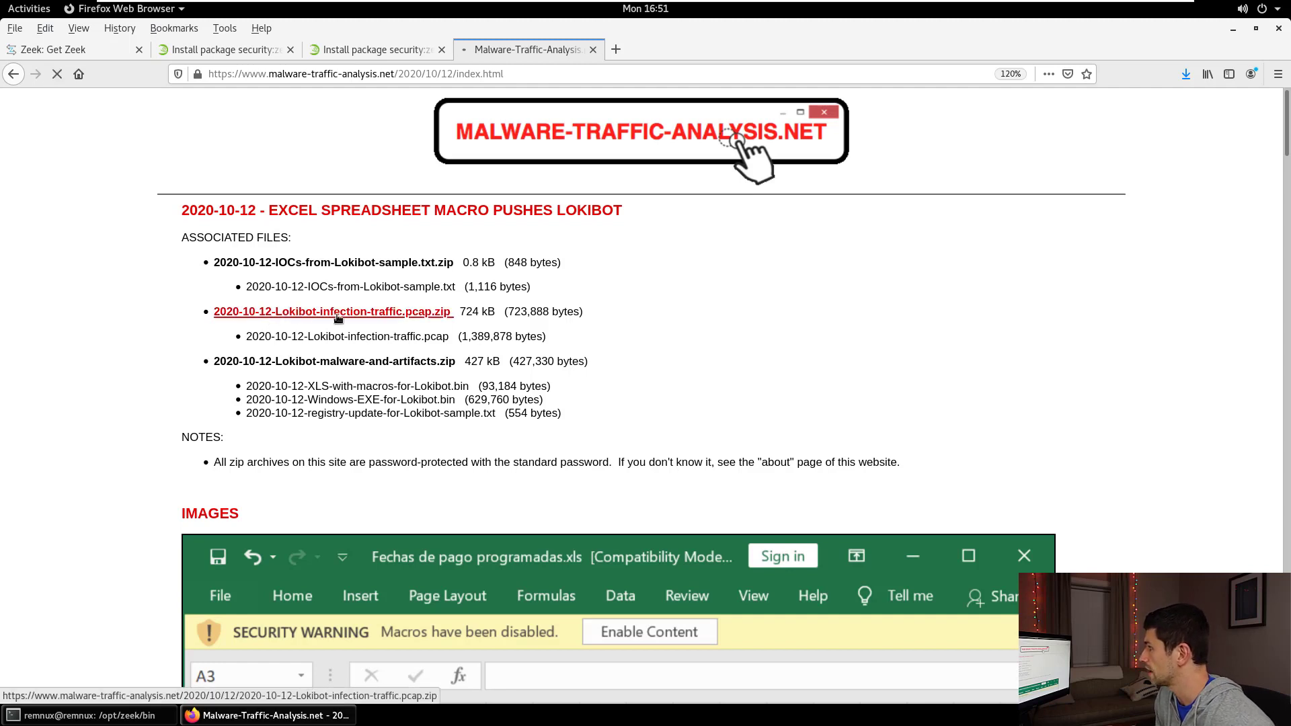
pyautogui.click(332, 311)
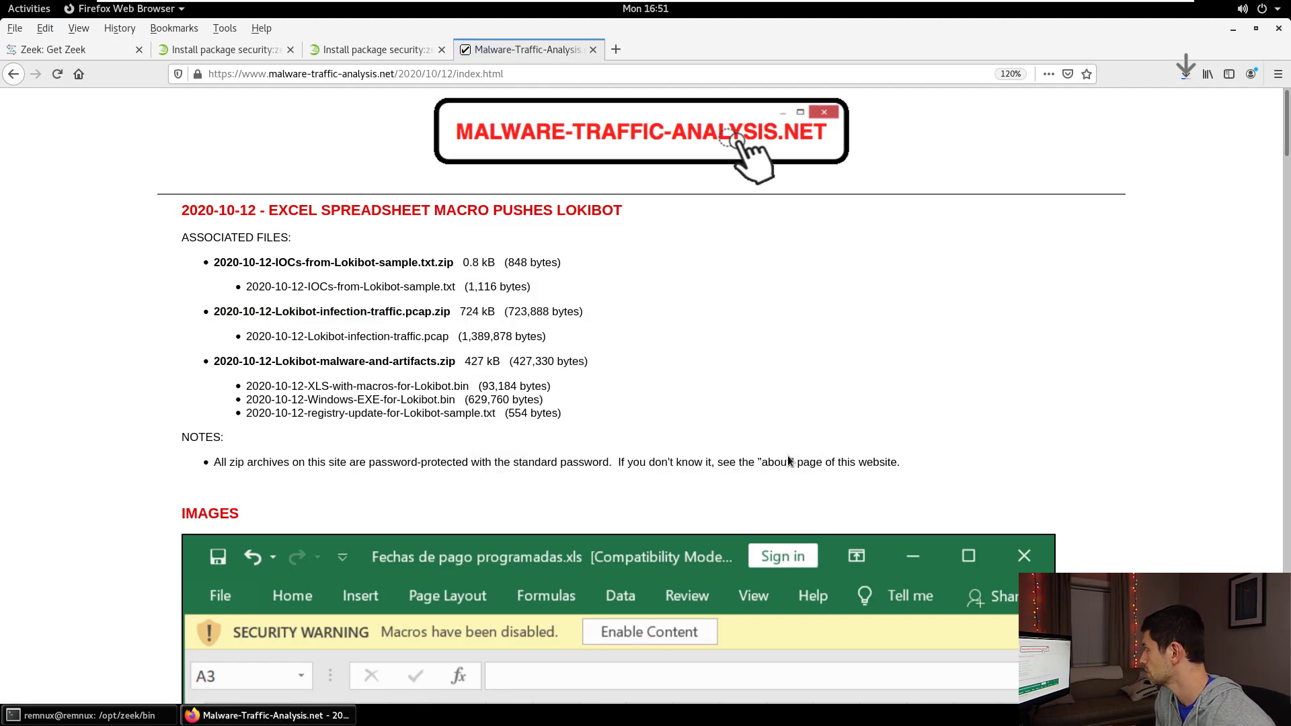
pyautogui.click(85, 715)
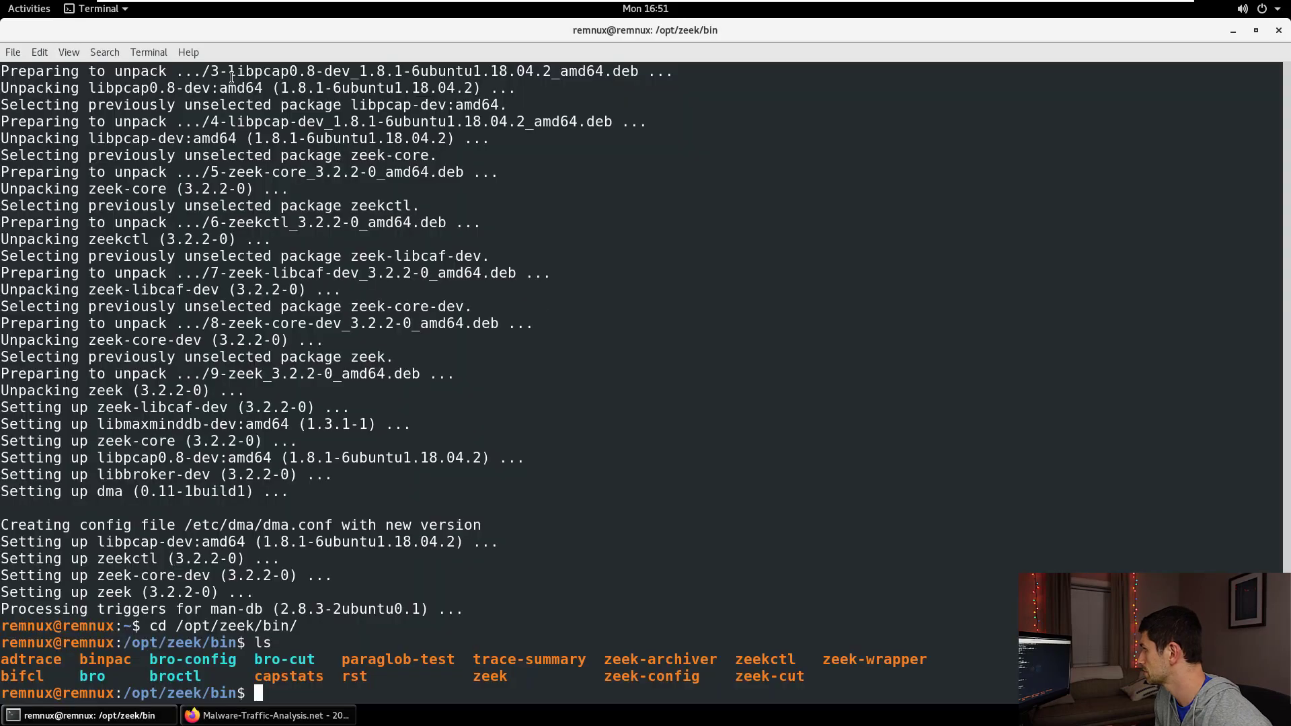
# Unzip the Lokibot pcap and create a /tmp/zeek working folder
pyautogui.write('cd /')
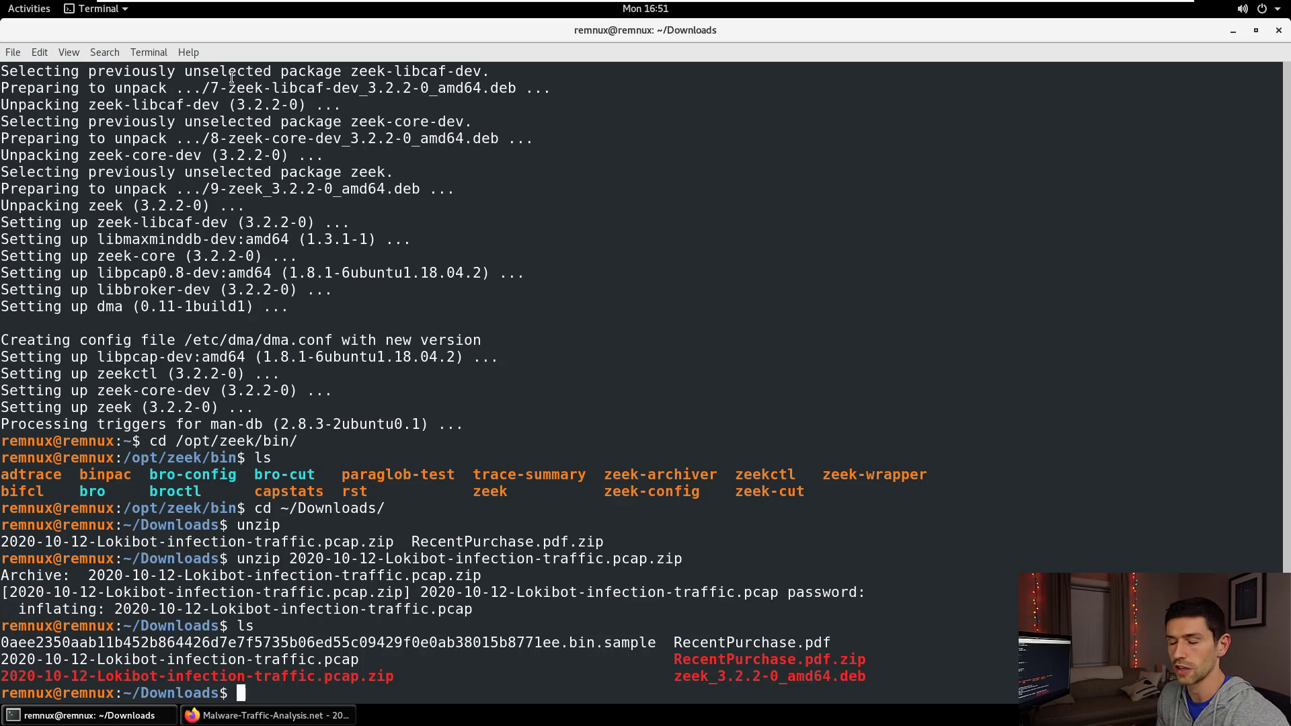
pyautogui.write('cd /tmp/')
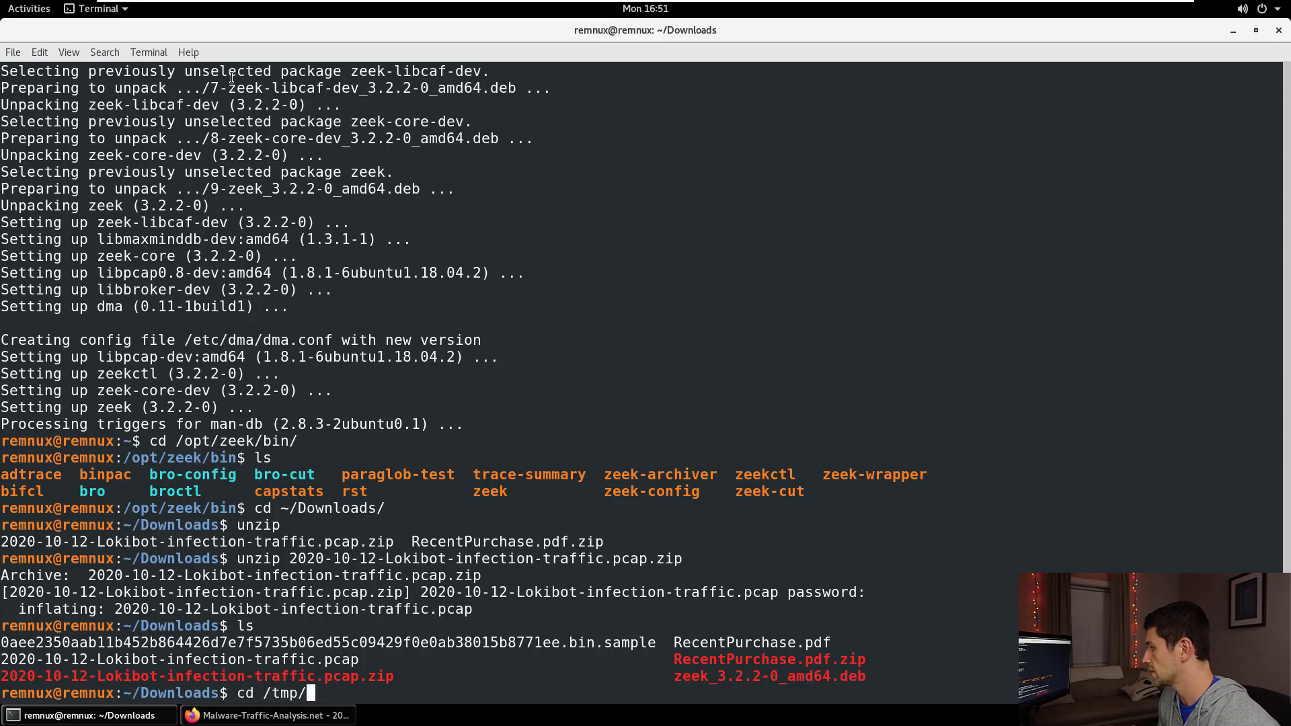
pyautogui.write('mkdir zeek')
pyautogui.write('cd zeek')
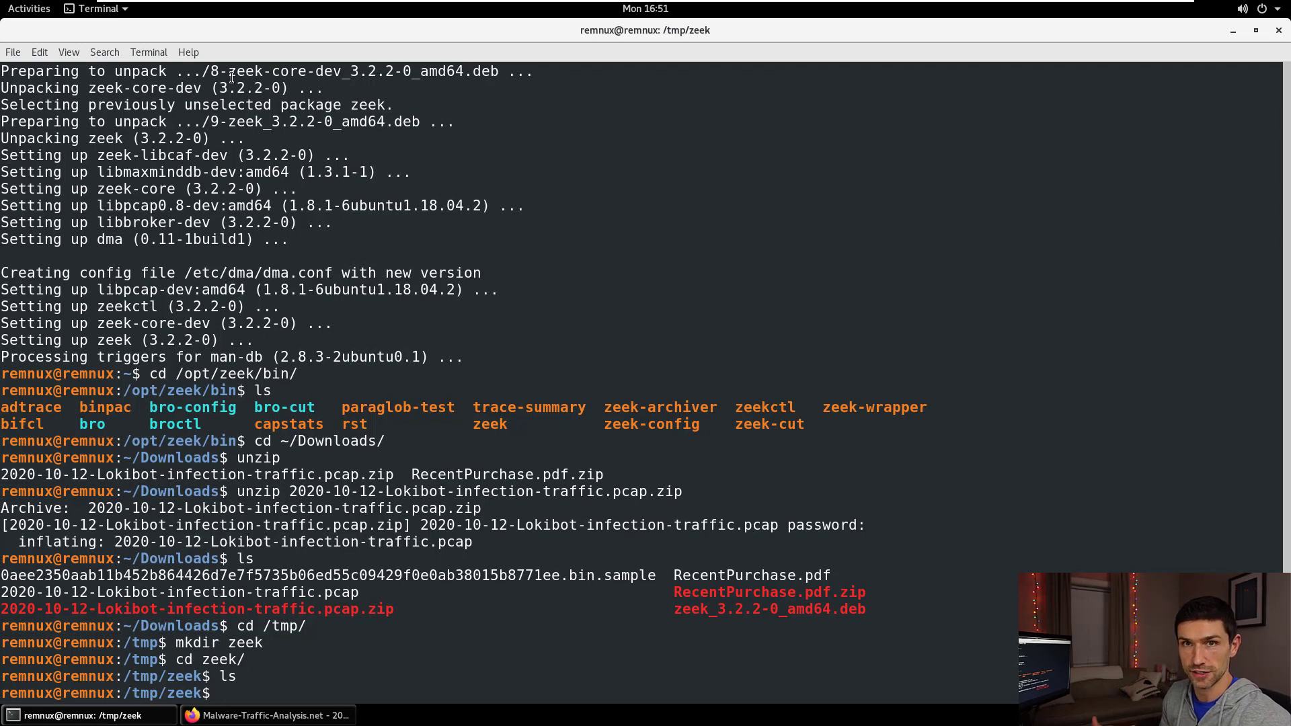
# Run /opt/zeek/bin/zeek -r on ~/Downloads/2020-10-12-Lokibot-infection-traffic.pcap to generate the logs
pyautogui.write('/')
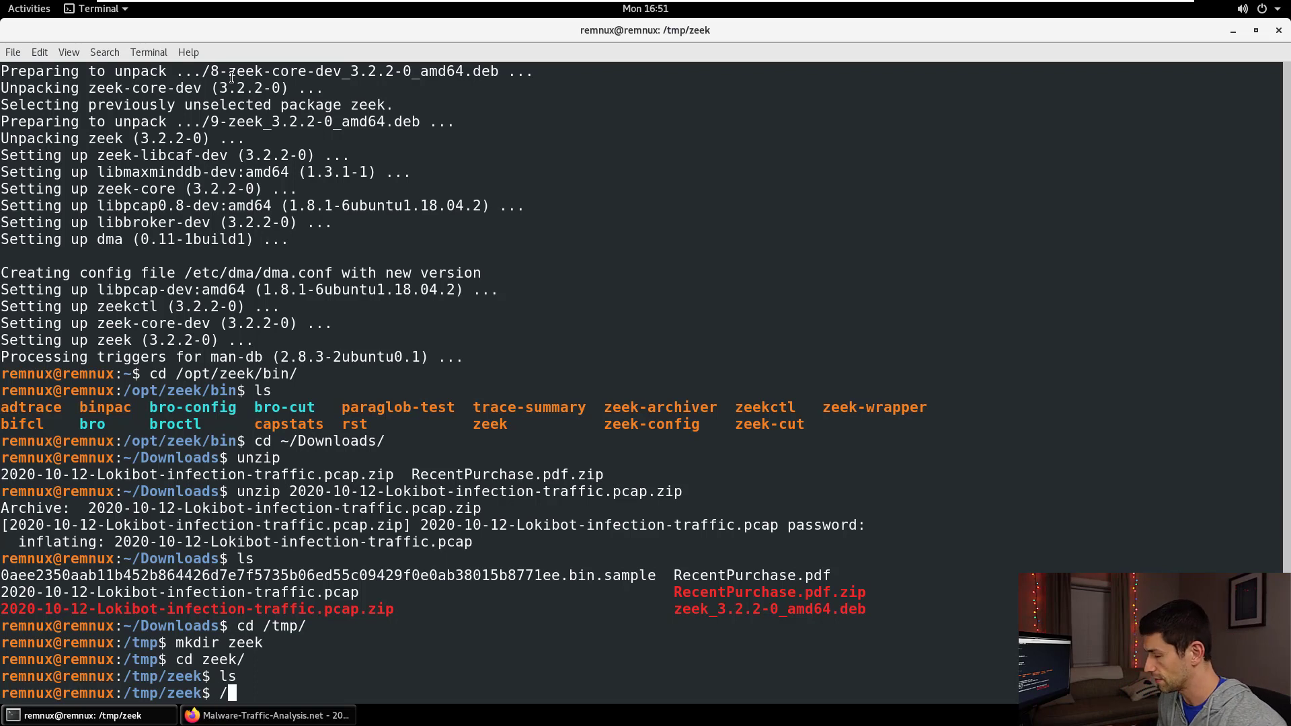
pyautogui.write('opt/zeek/bin/z')
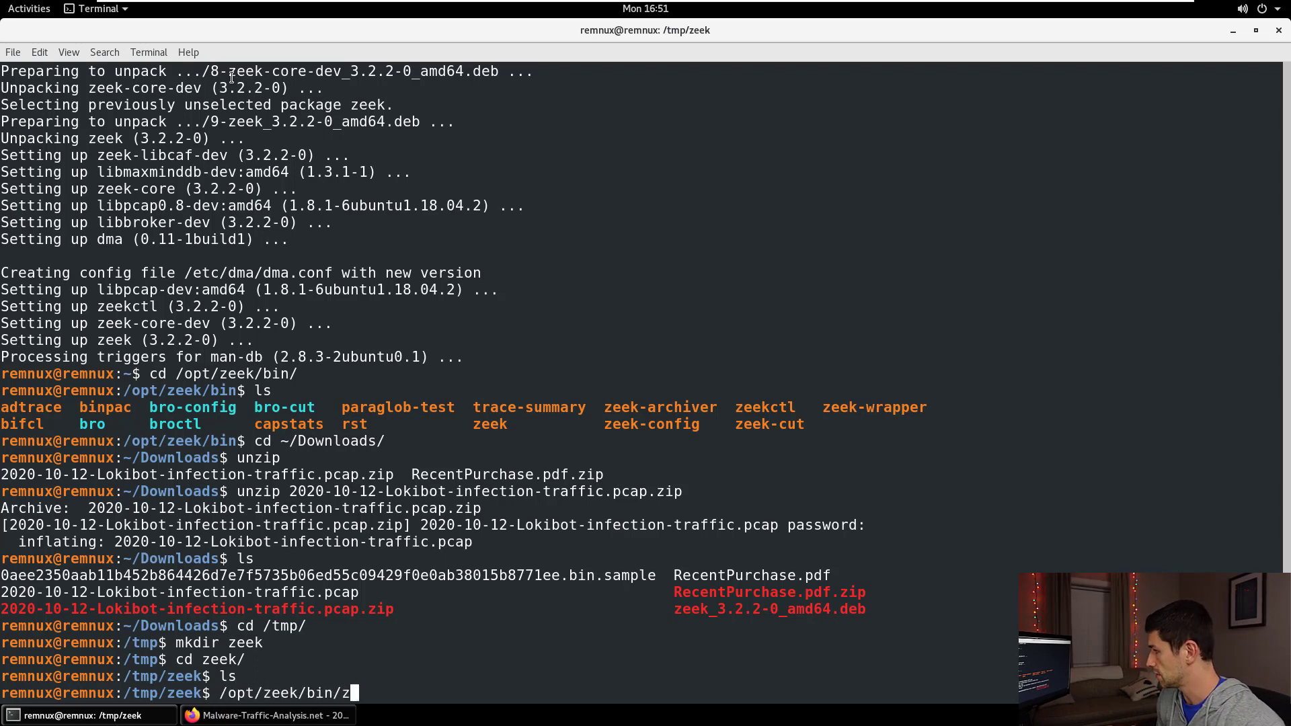
pyautogui.write('eek -')
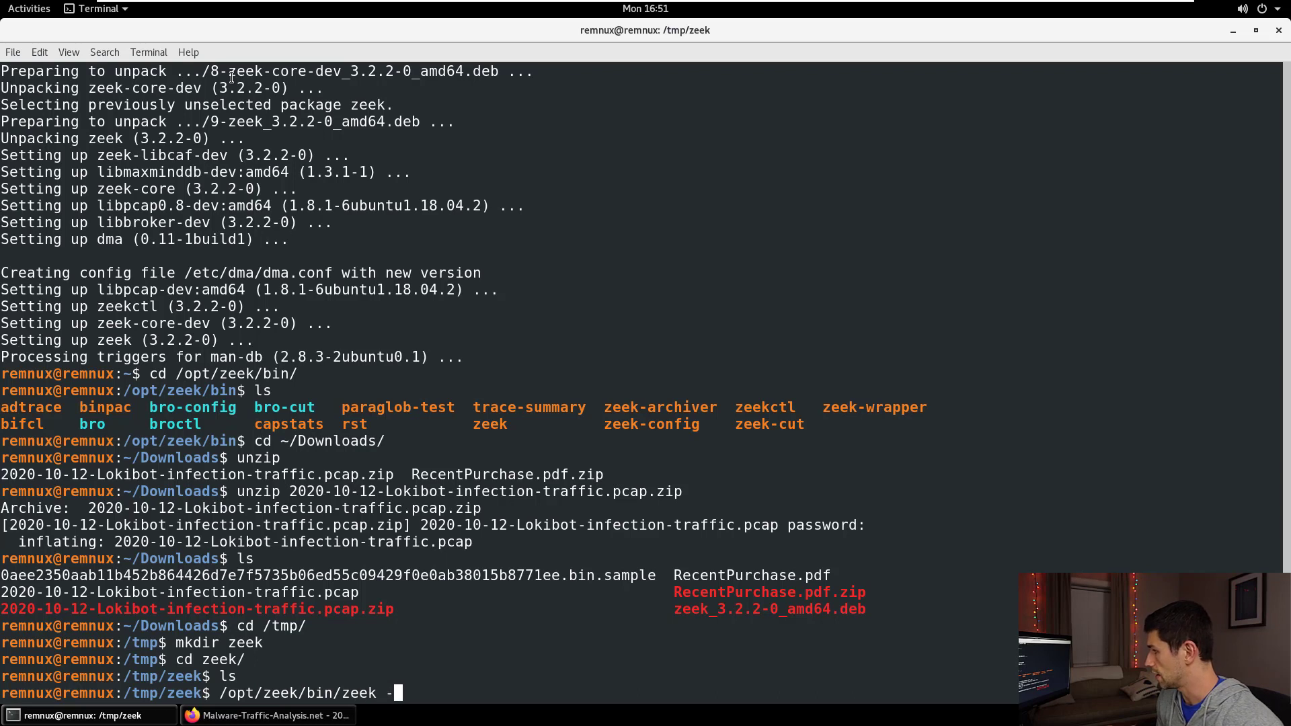
pyautogui.write('r')
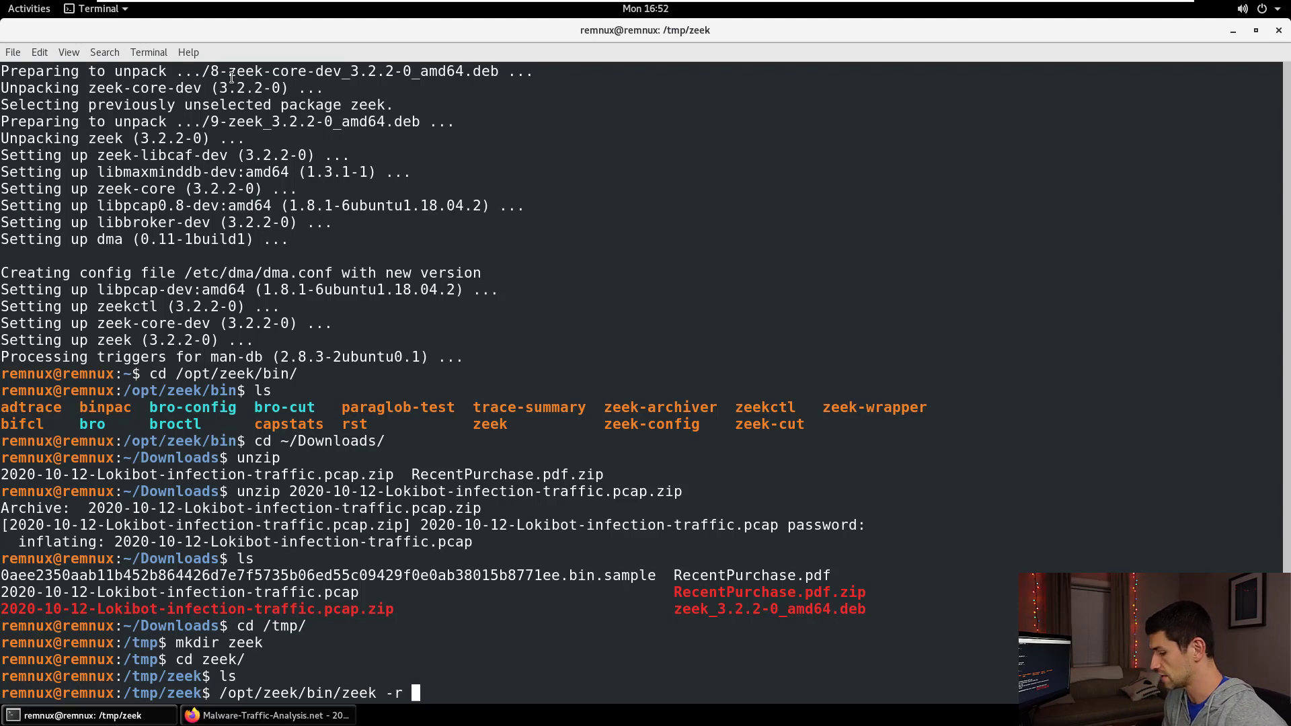
pyautogui.write('~')
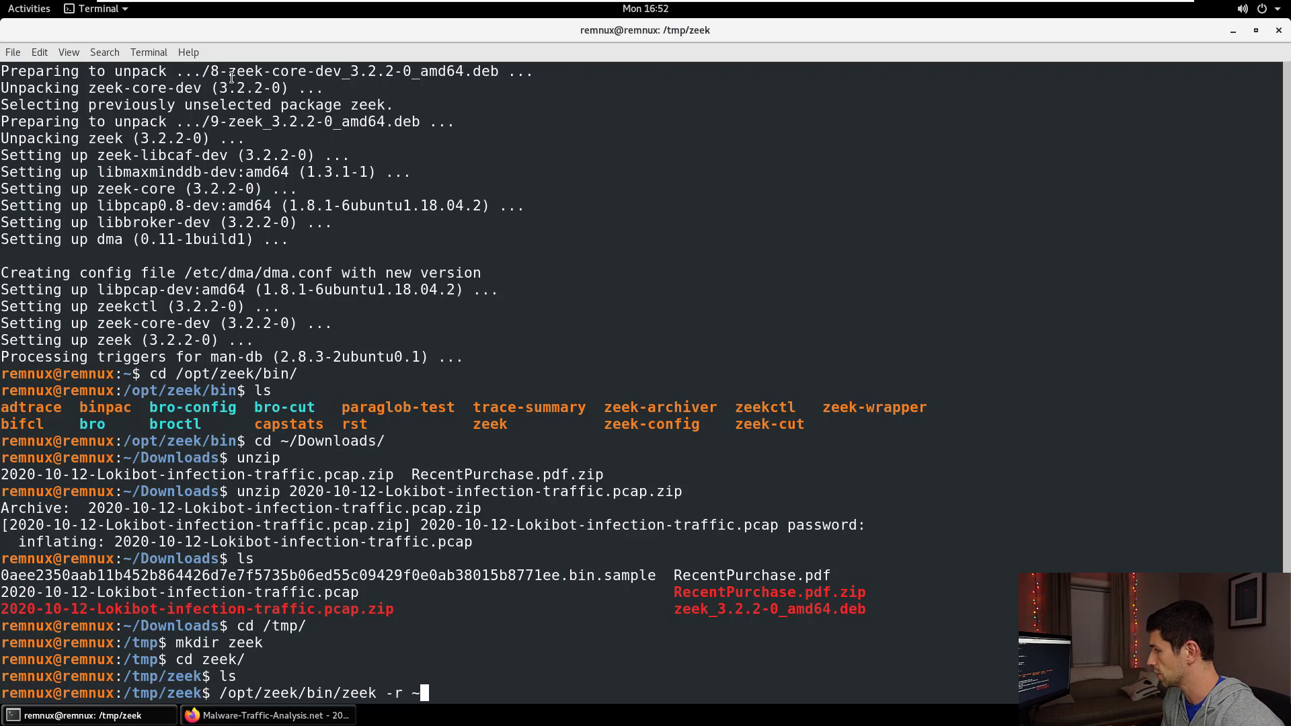
pyautogui.write('Downloads/2020-10-12-Lokibot-infection-traffic.pcap')
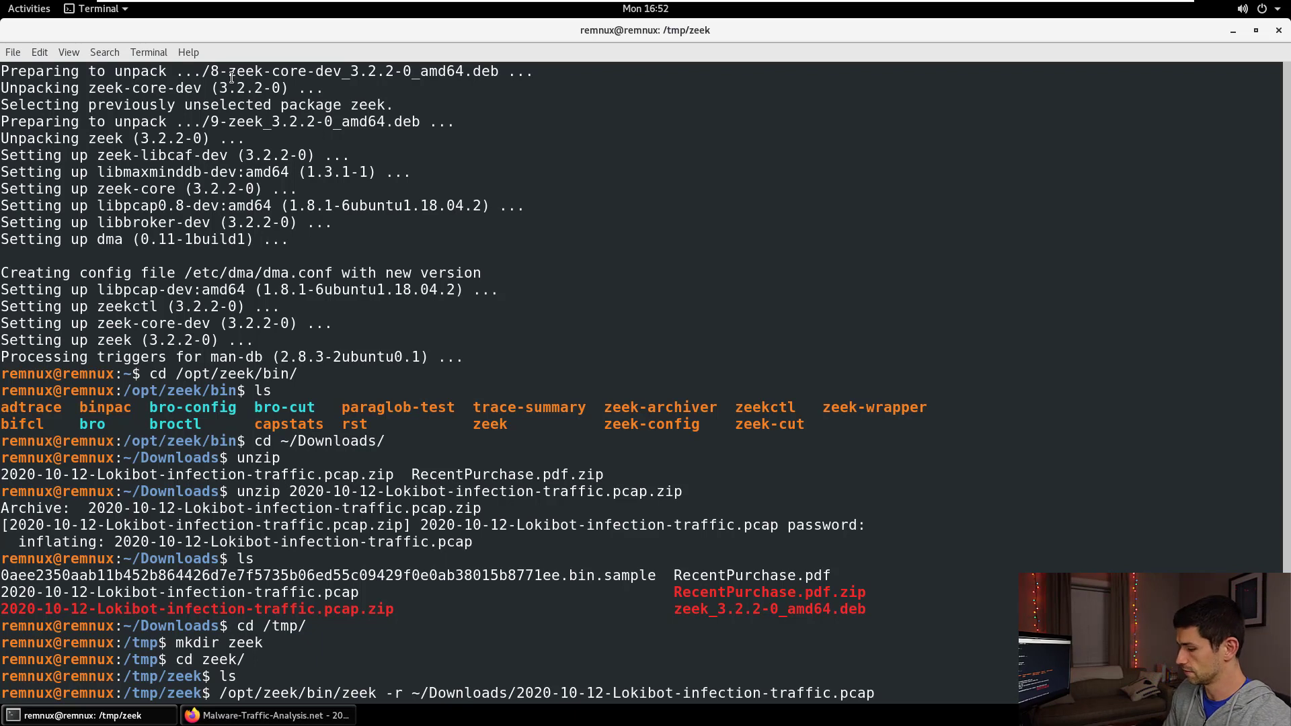
pyautogui.press('Return')
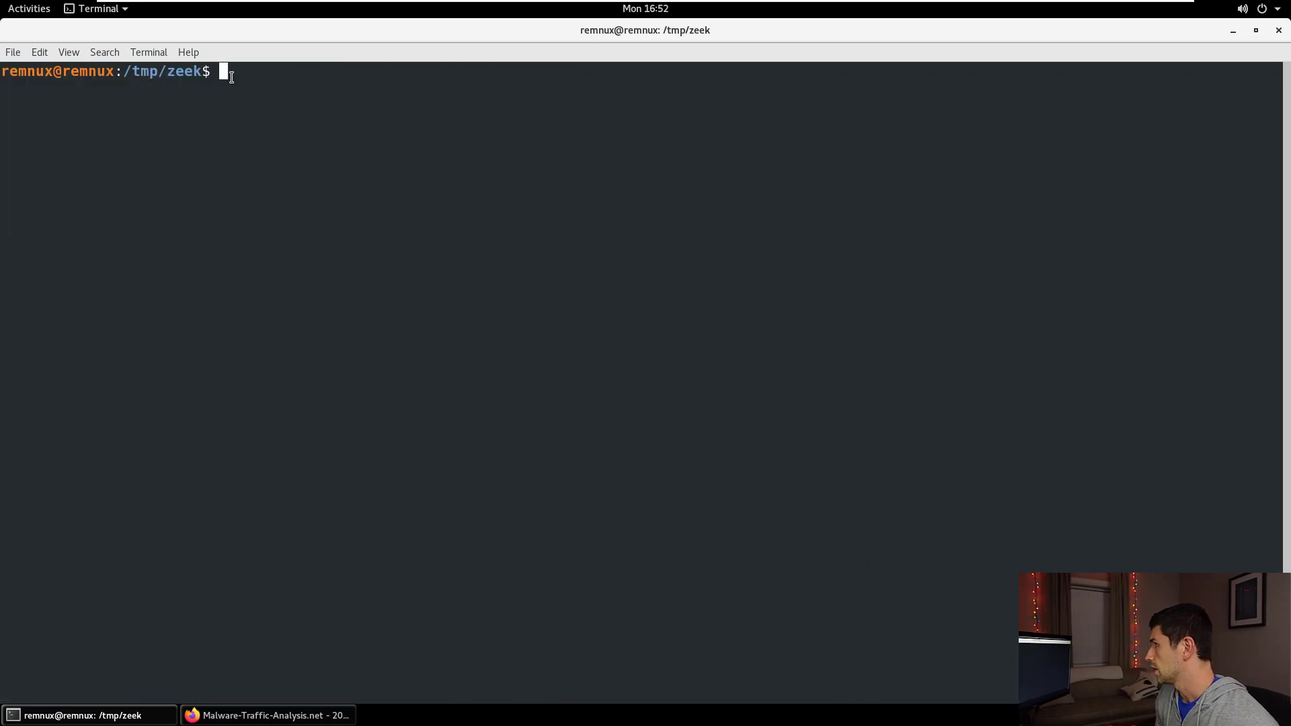
# List the generated Zeek logs and view conn.log unwrapped with less -S
pyautogui.write('ls')
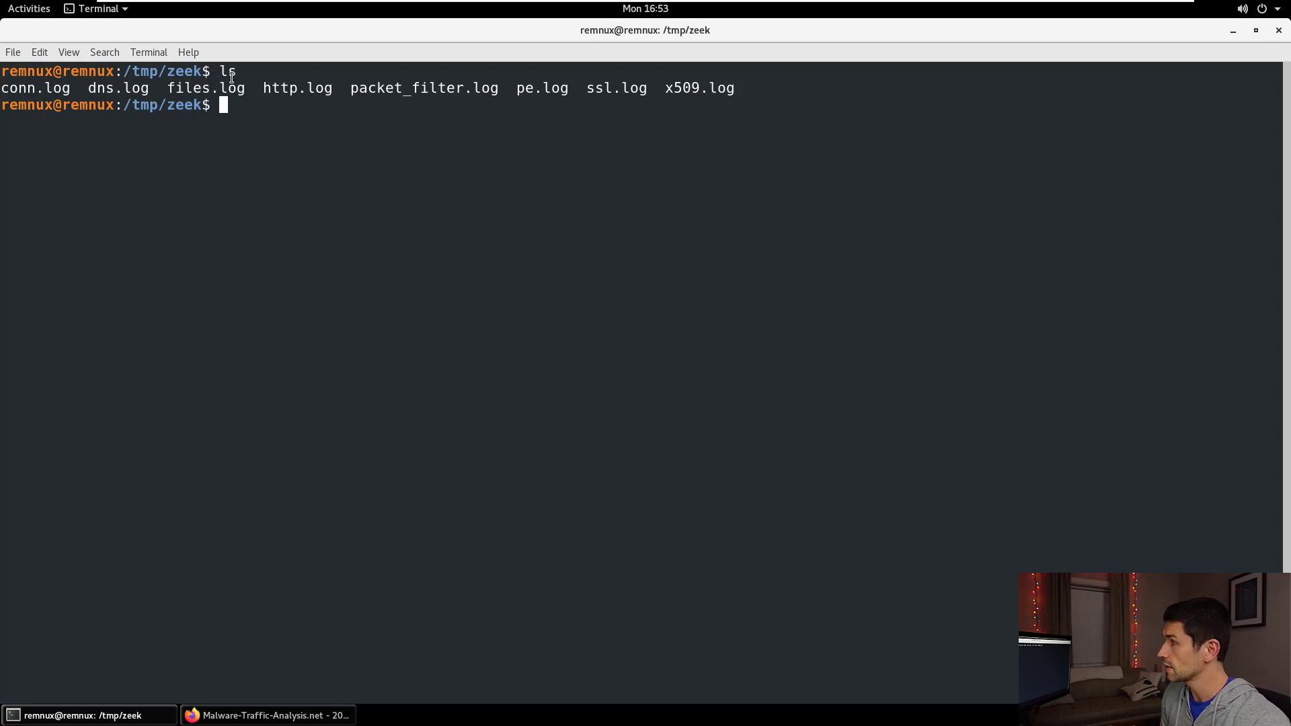
pyautogui.write('less')
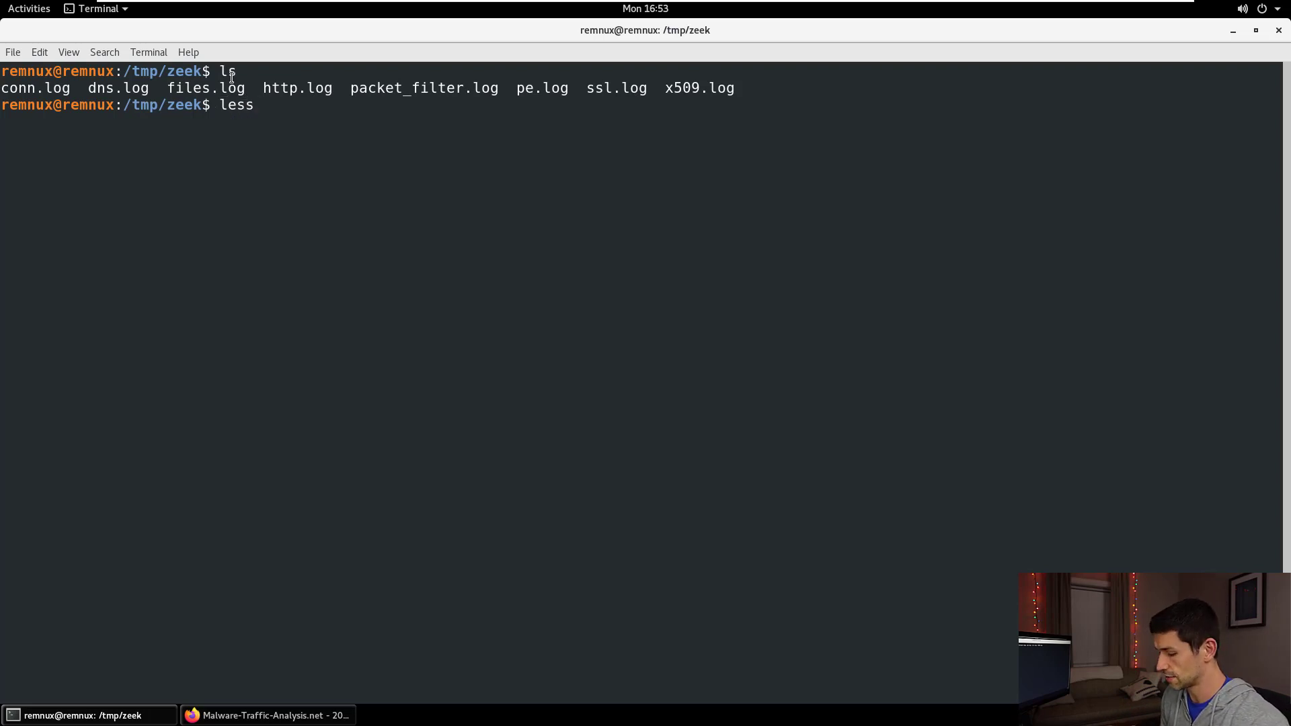
pyautogui.write('-S')
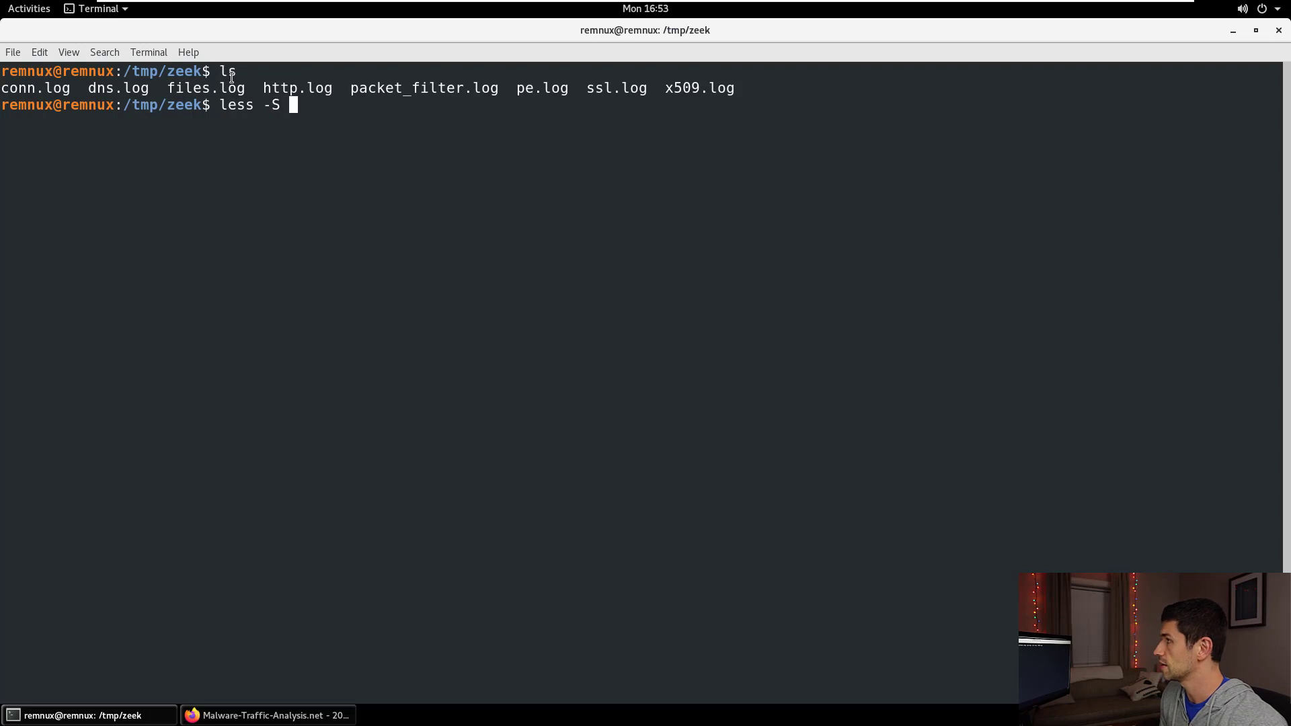
pyautogui.write('conn.log')
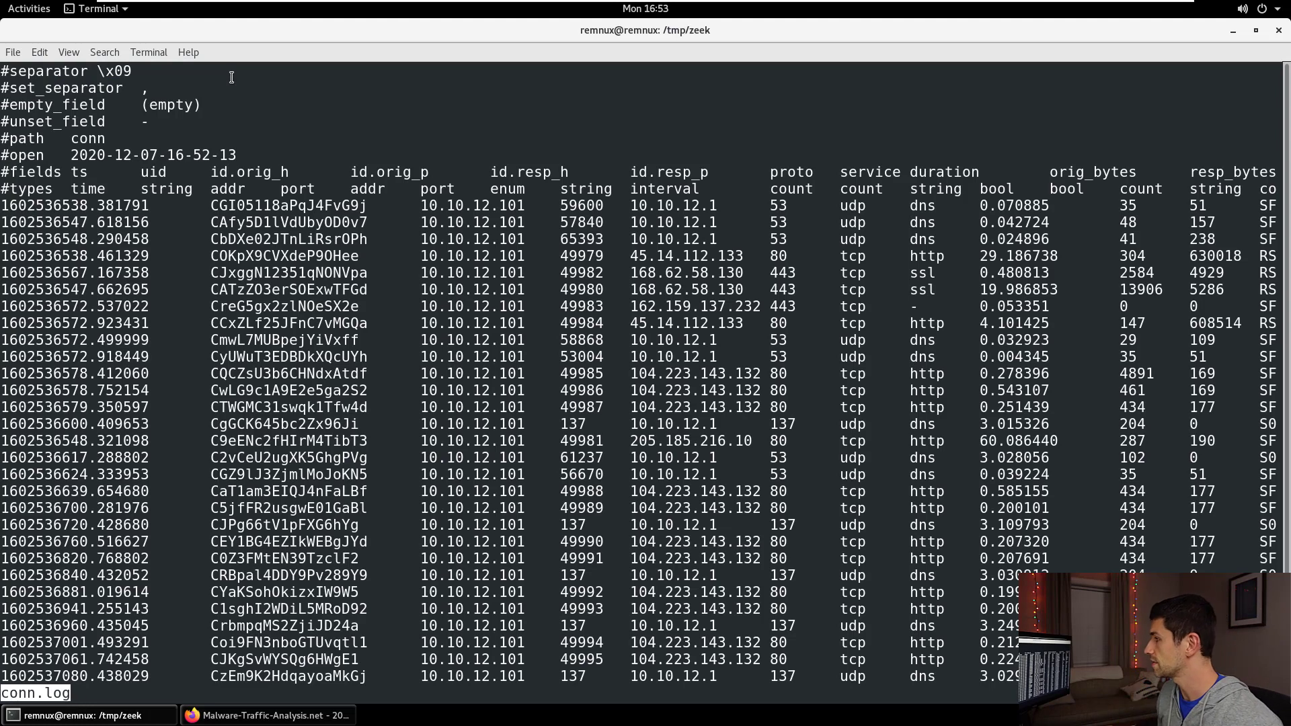
pyautogui.moveTo(392, 336)
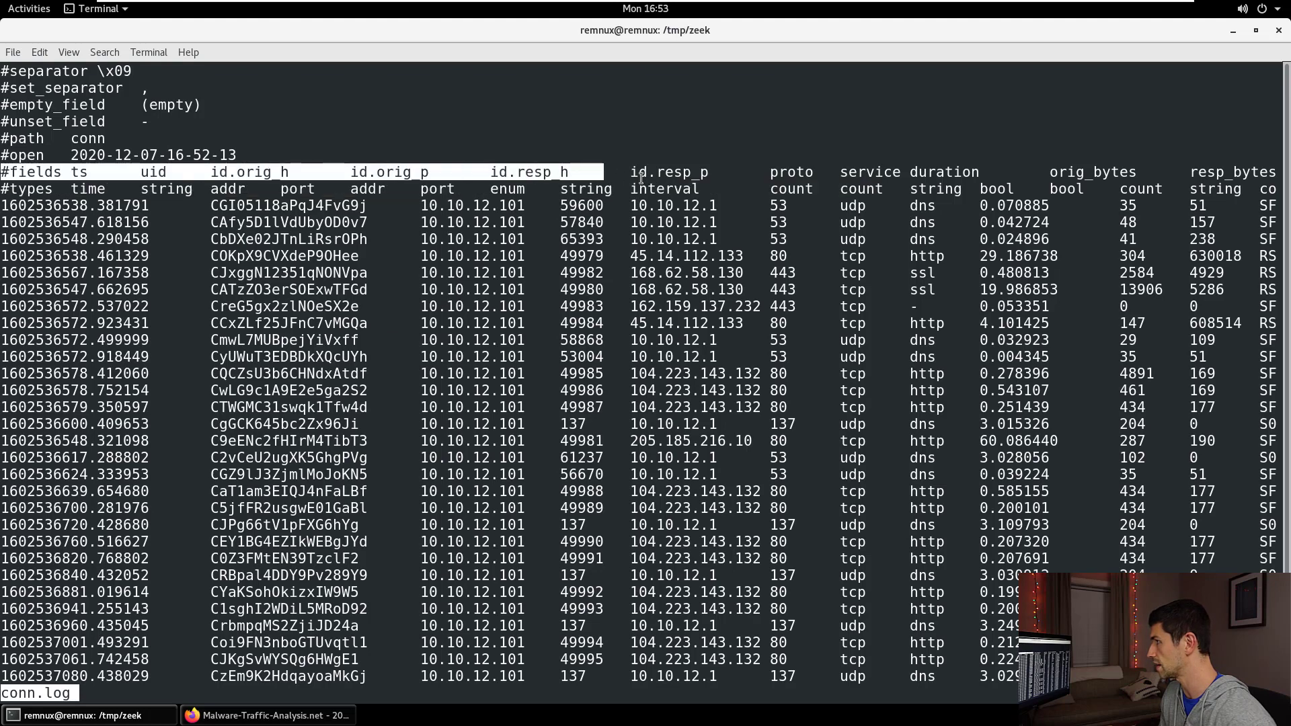
# Highlight the #fields header row of conn.log and scroll right through its columns
pyautogui.doubleClick(248, 171)
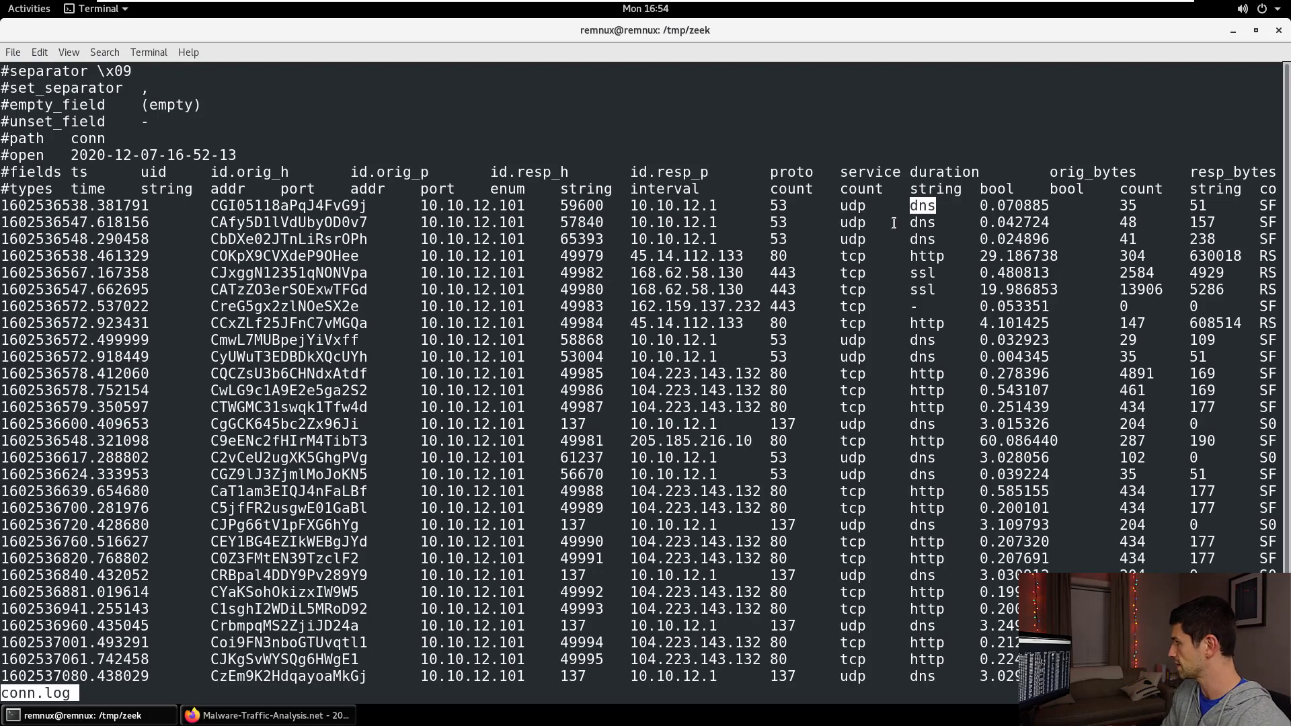
pyautogui.hscroll(3)
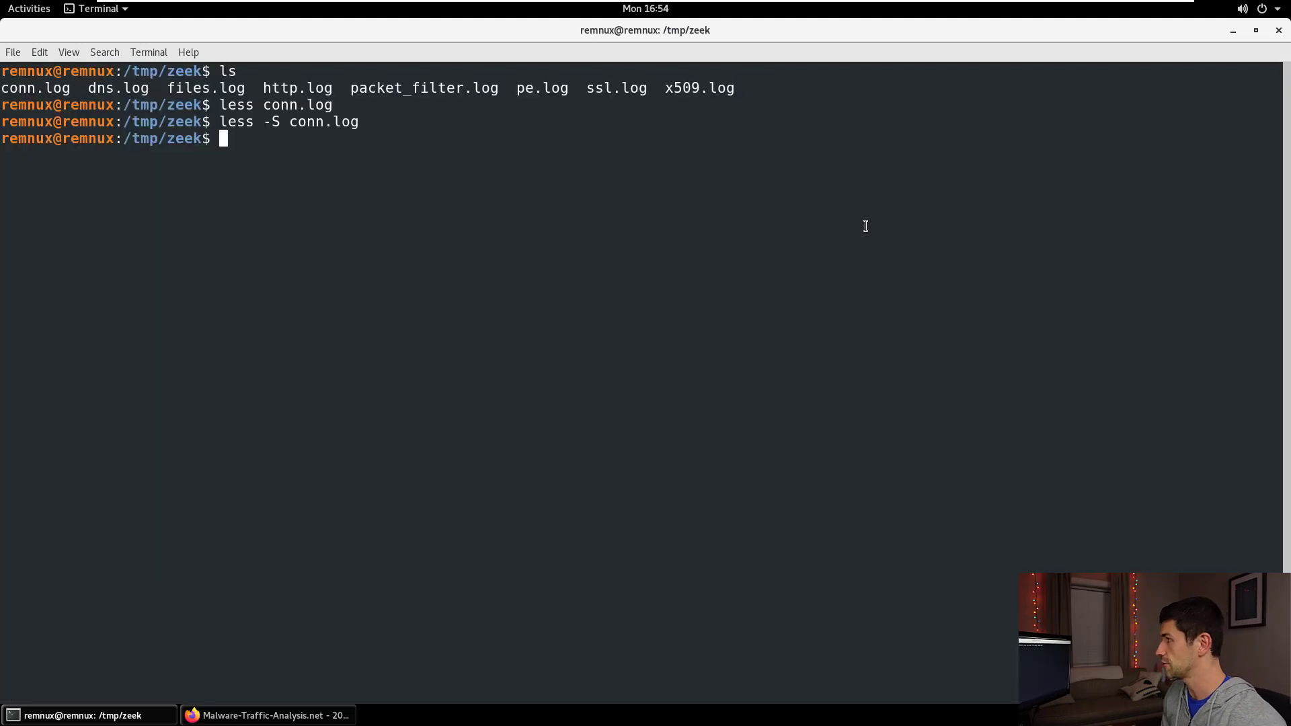
# View dns.log then http.log with less -S and highlight the /ecflix/Panel/five/fre.php request path
pyautogui.write('less -S')
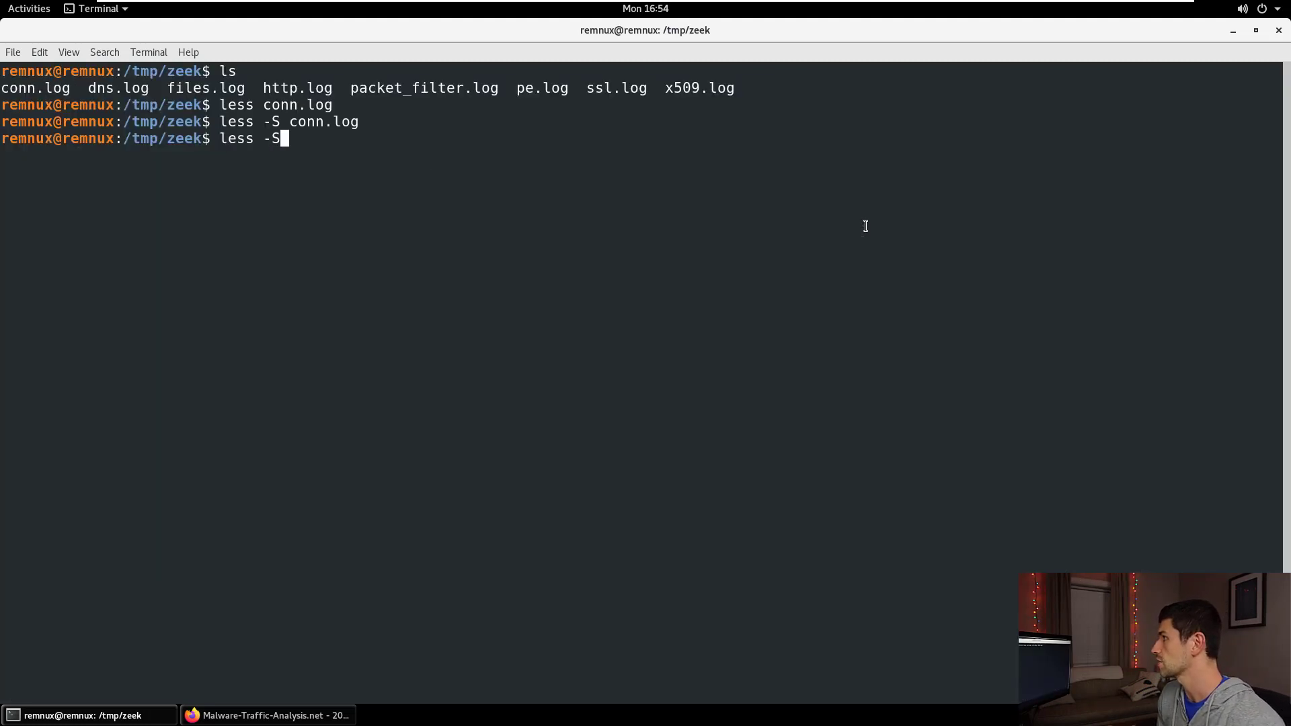
pyautogui.write('dns.log')
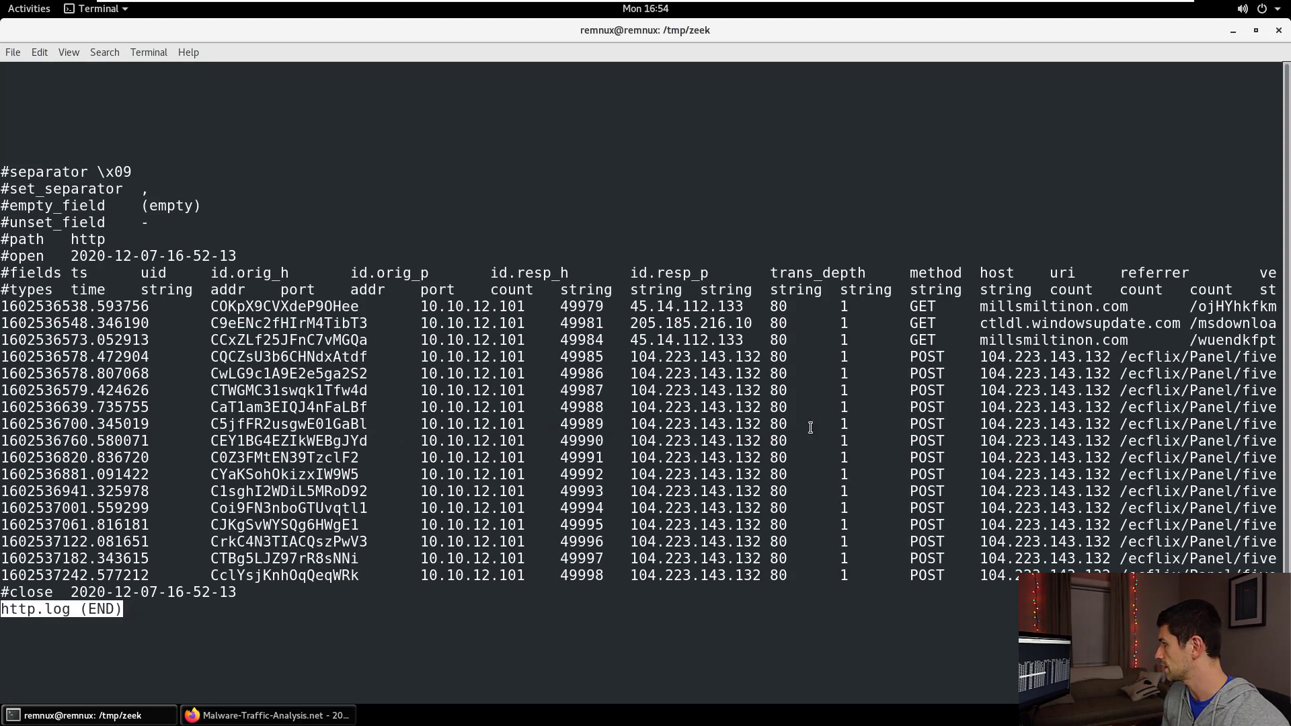
pyautogui.doubleClick(926, 406)
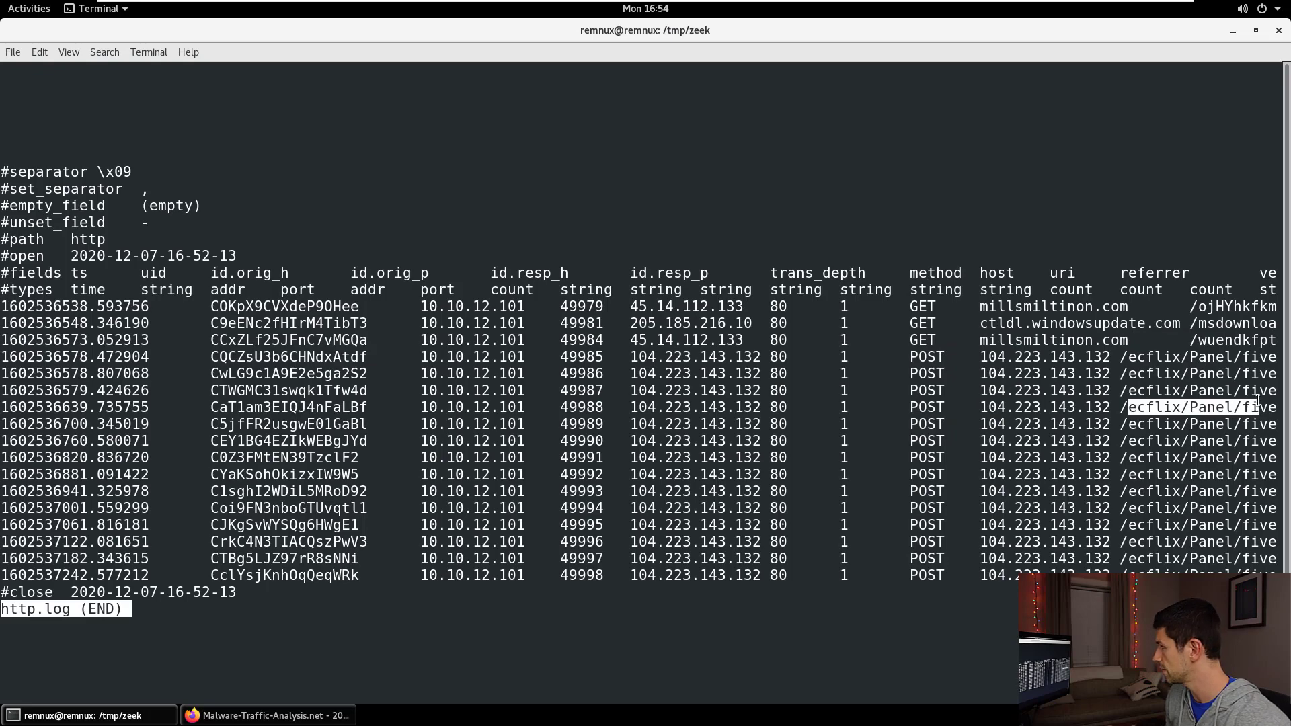
# Scroll right in http.log and highlight the Charon; Inferno user agent
pyautogui.hscroll(3)
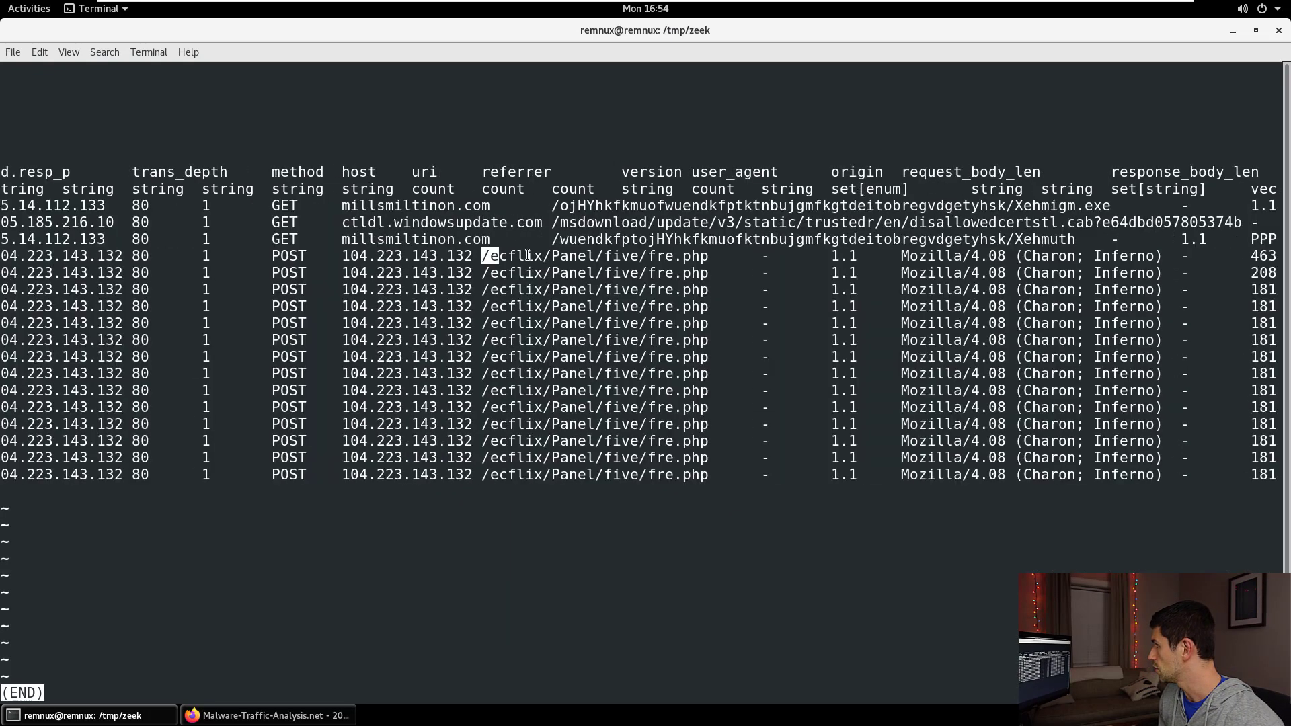
pyautogui.doubleClick(593, 256)
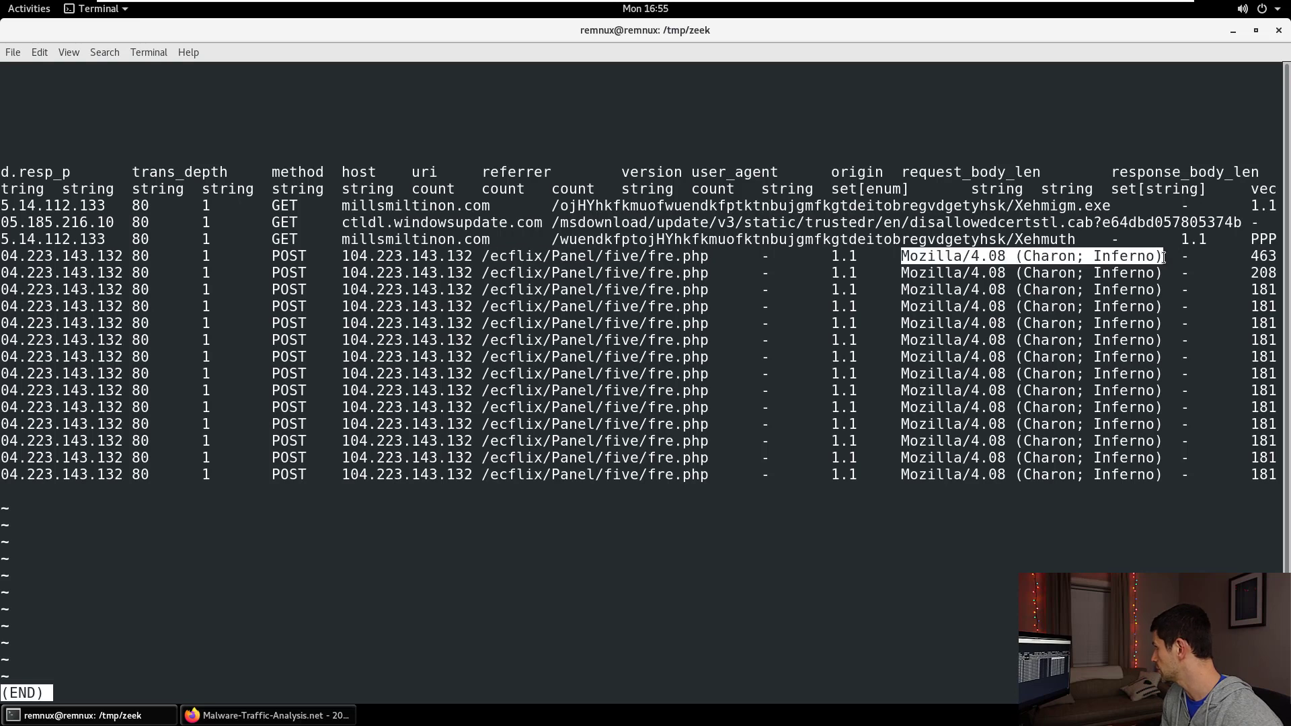
pyautogui.moveTo(1046, 310)
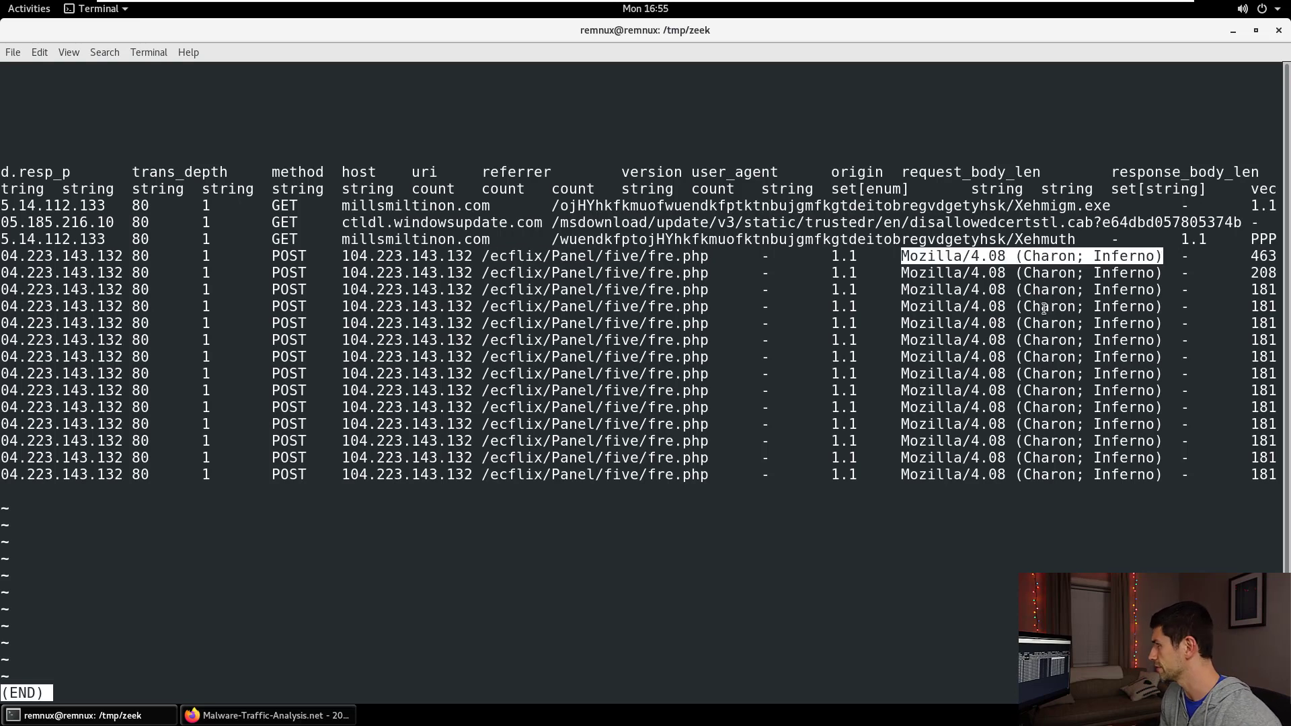
pyautogui.hscroll(3)
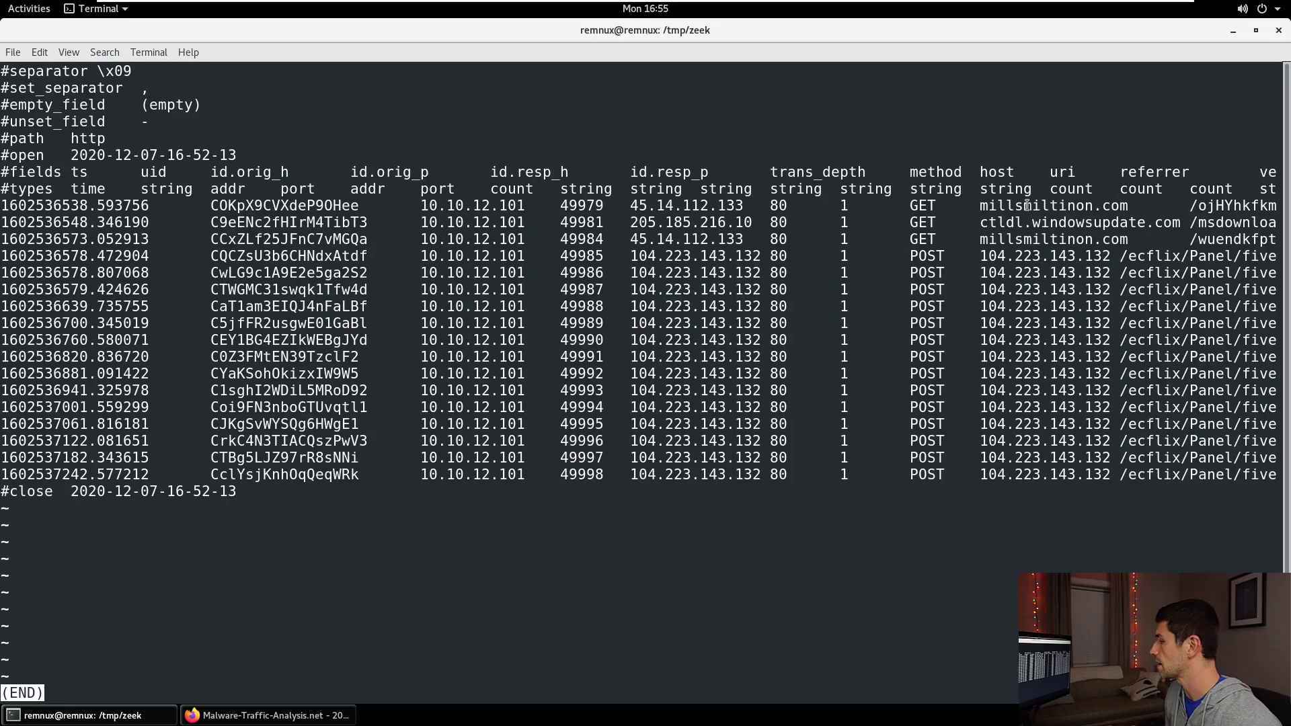
# Quit http.log, reopen dns.log to highlight its query column heading, then quit back to the prompt
pyautogui.press('q')
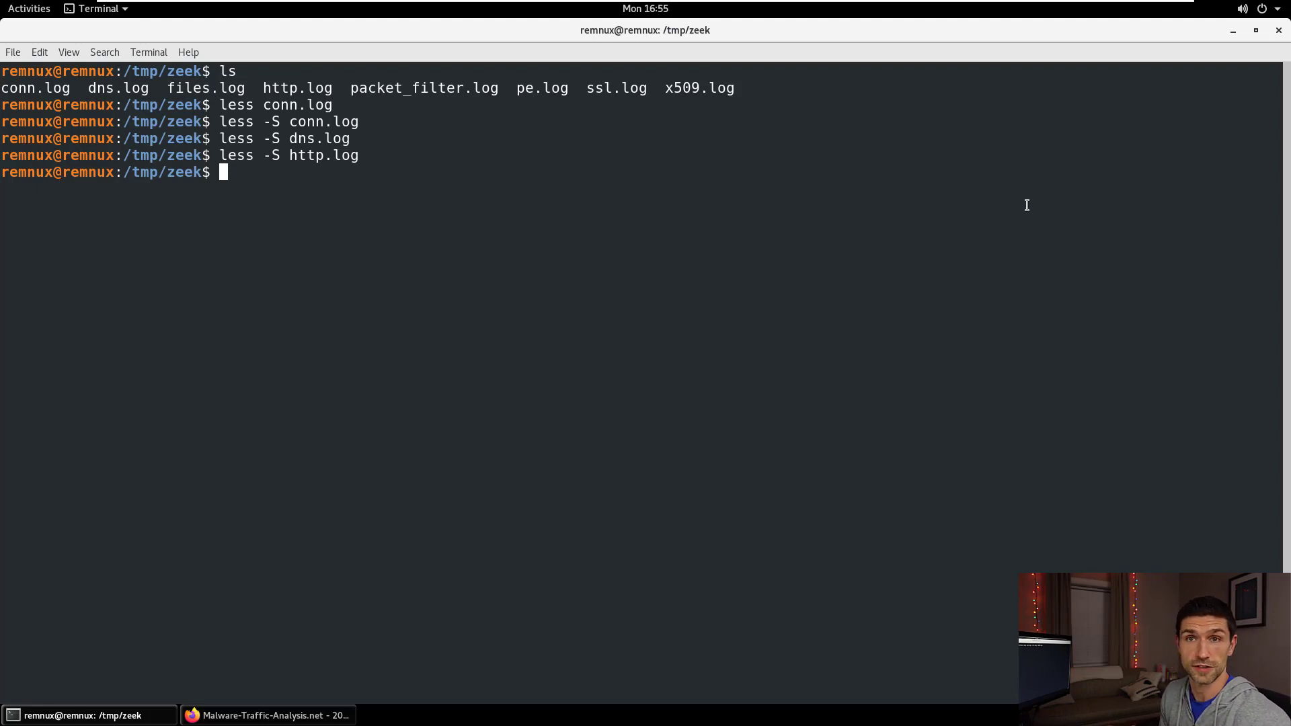
pyautogui.write('less -S dns.log')
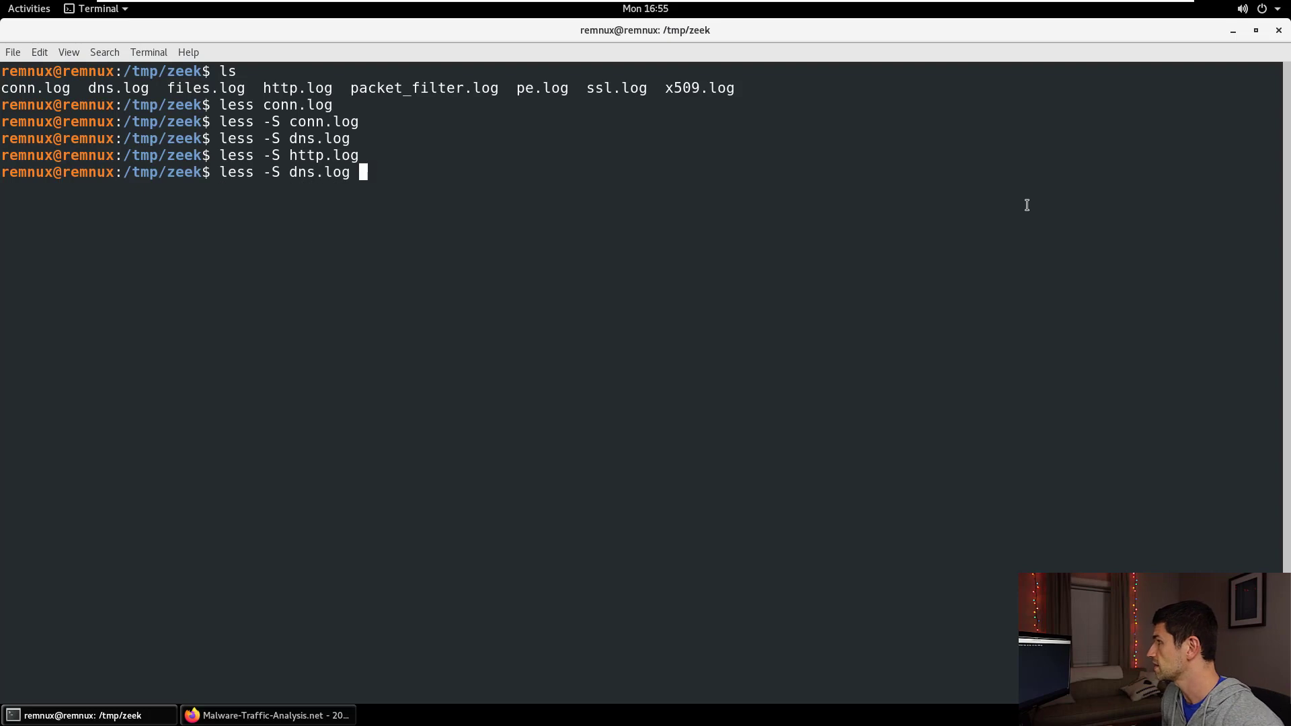
pyautogui.press('Return')
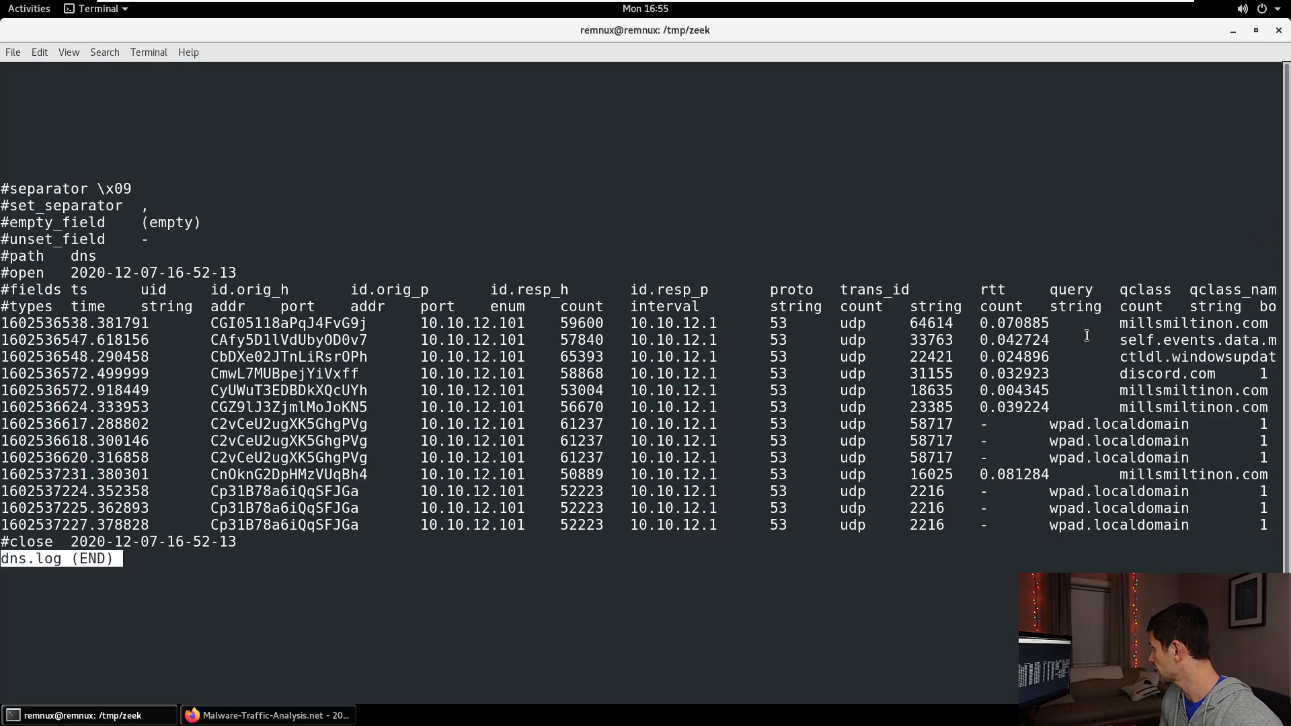
pyautogui.doubleClick(1169, 322)
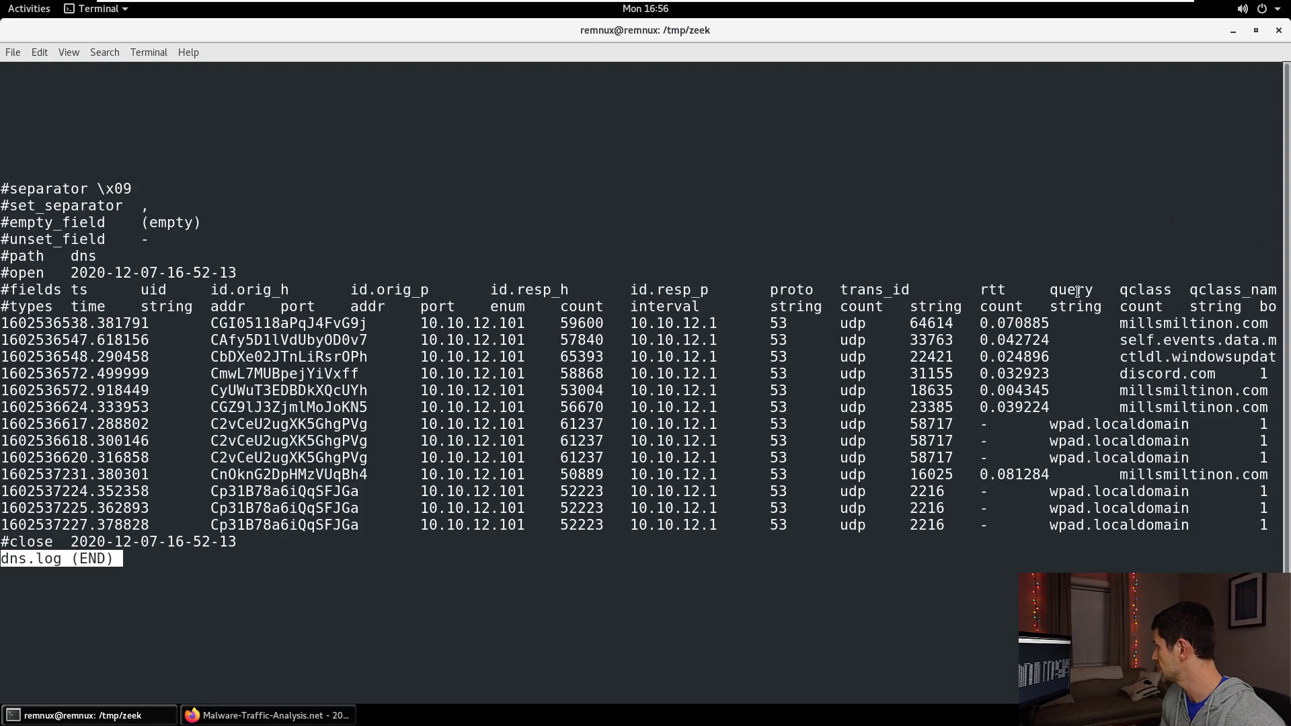
pyautogui.doubleClick(1071, 291)
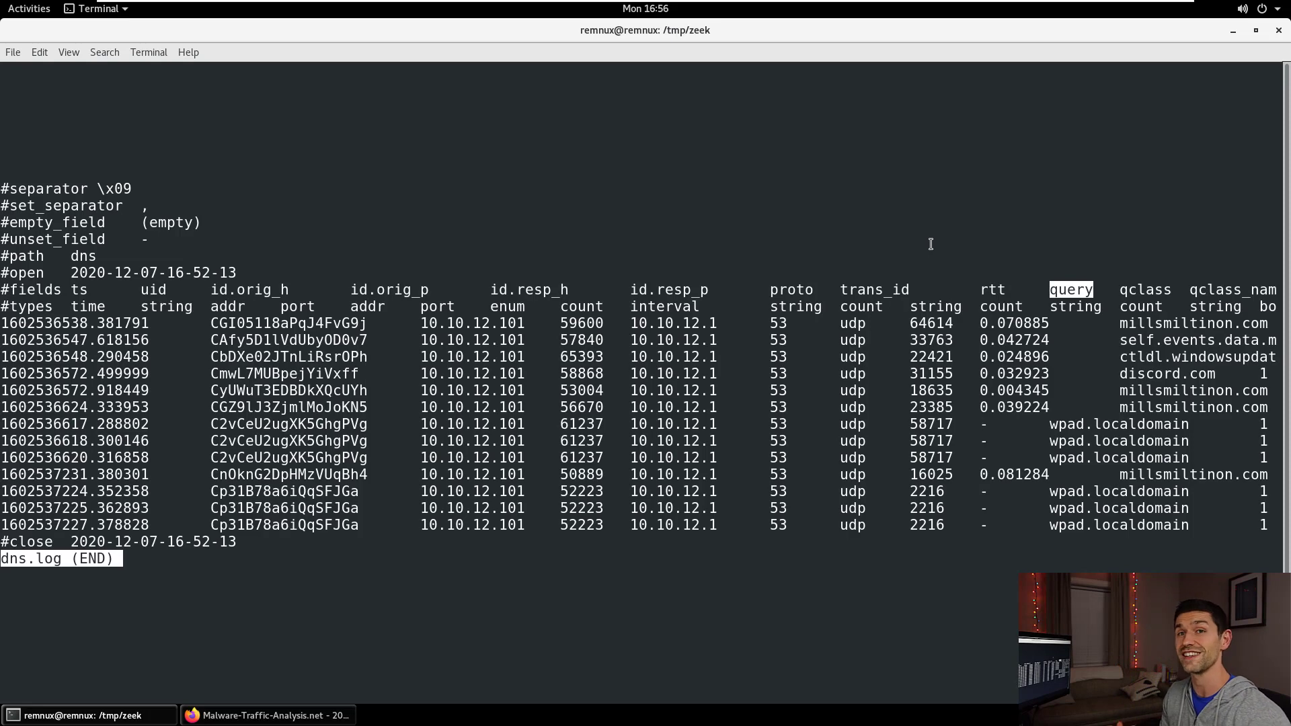
pyautogui.press('q')
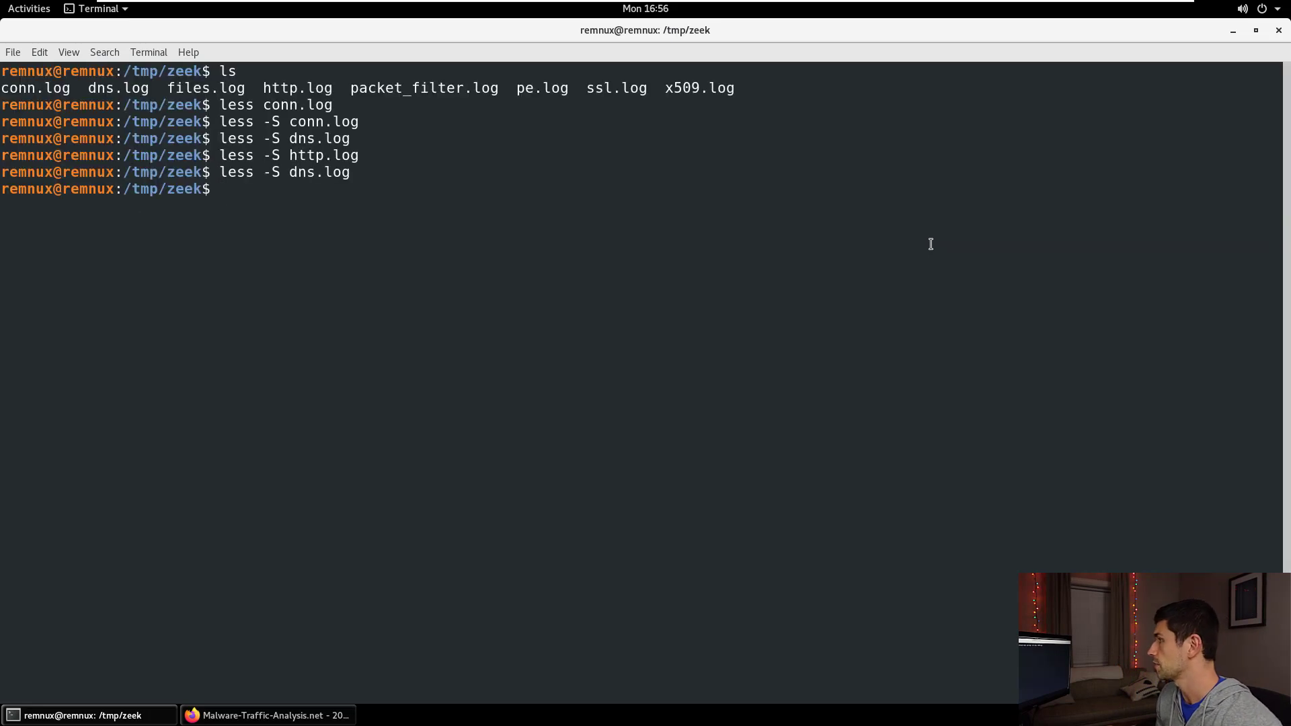
# Pipe cat dns.log into /opt/zeek/bin/zeek-cut query to print only the queried domain names
pyautogui.write('cat dns.log | /')
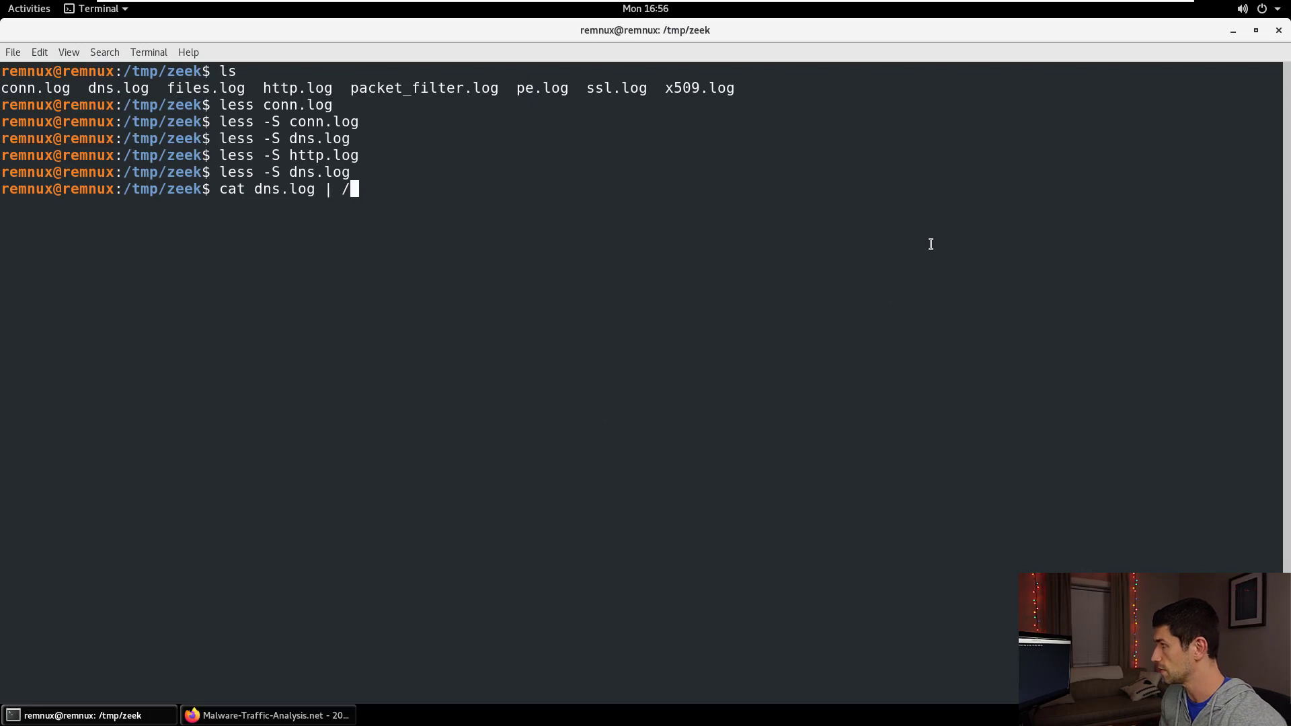
pyautogui.write('opt/zeek/bin/z')
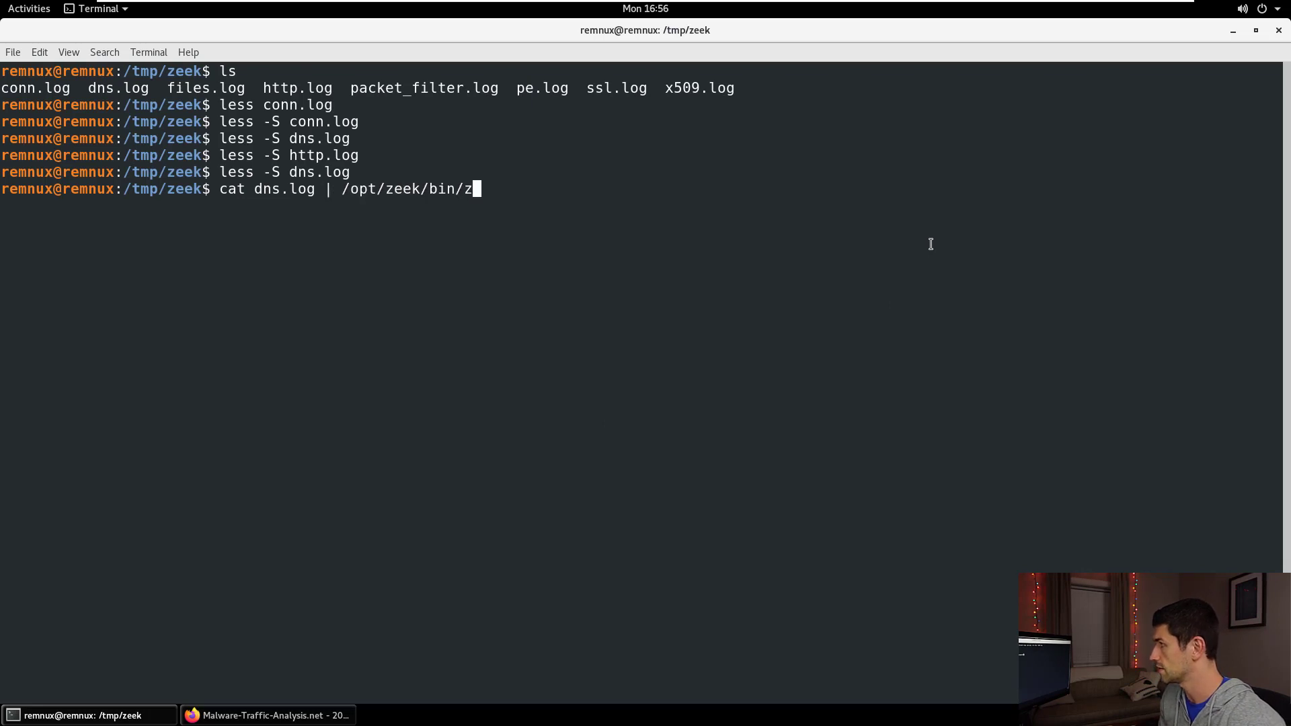
pyautogui.write('eek-c')
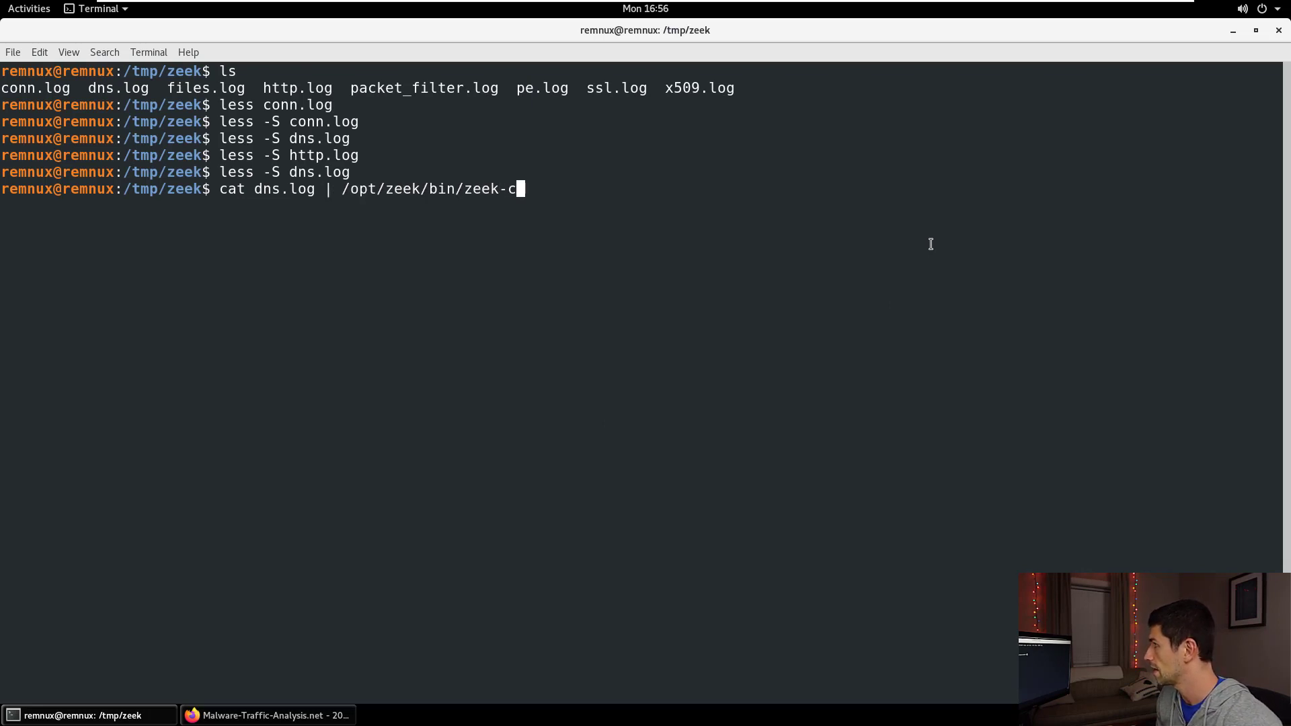
pyautogui.write('ut qur')
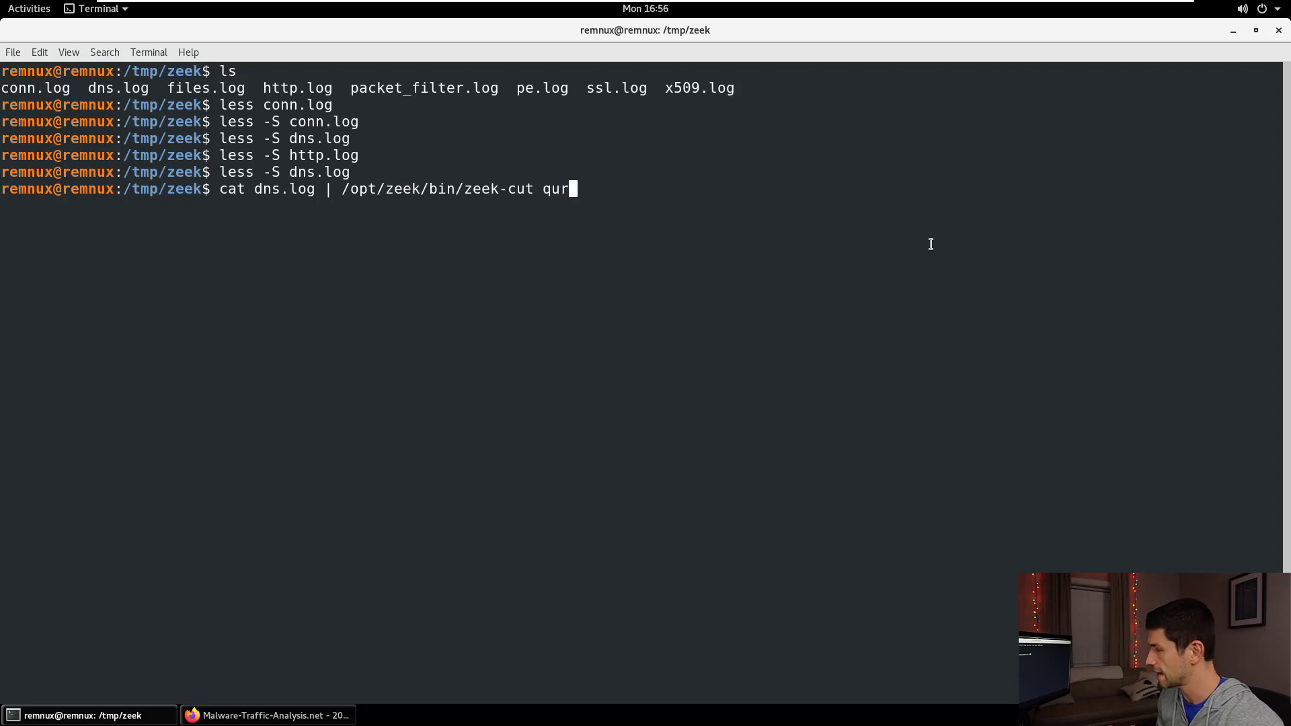
pyautogui.press('BackSpace')
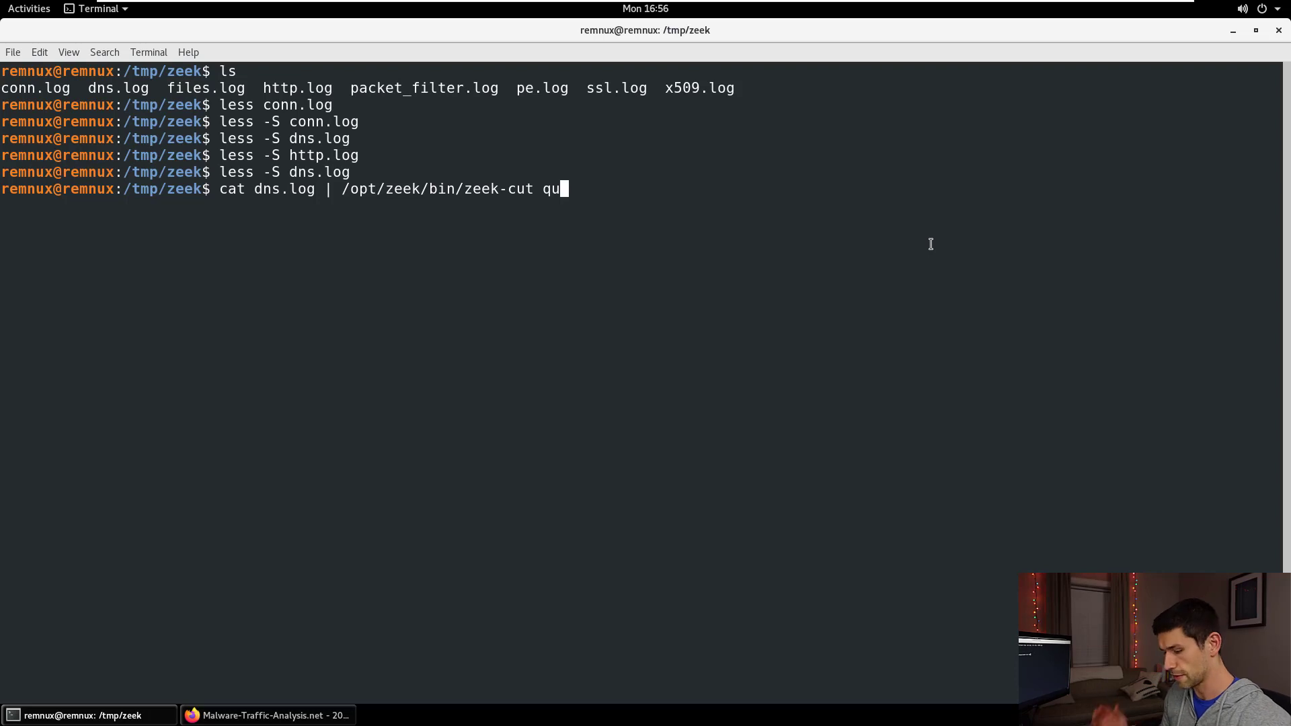
pyautogui.write('ery')
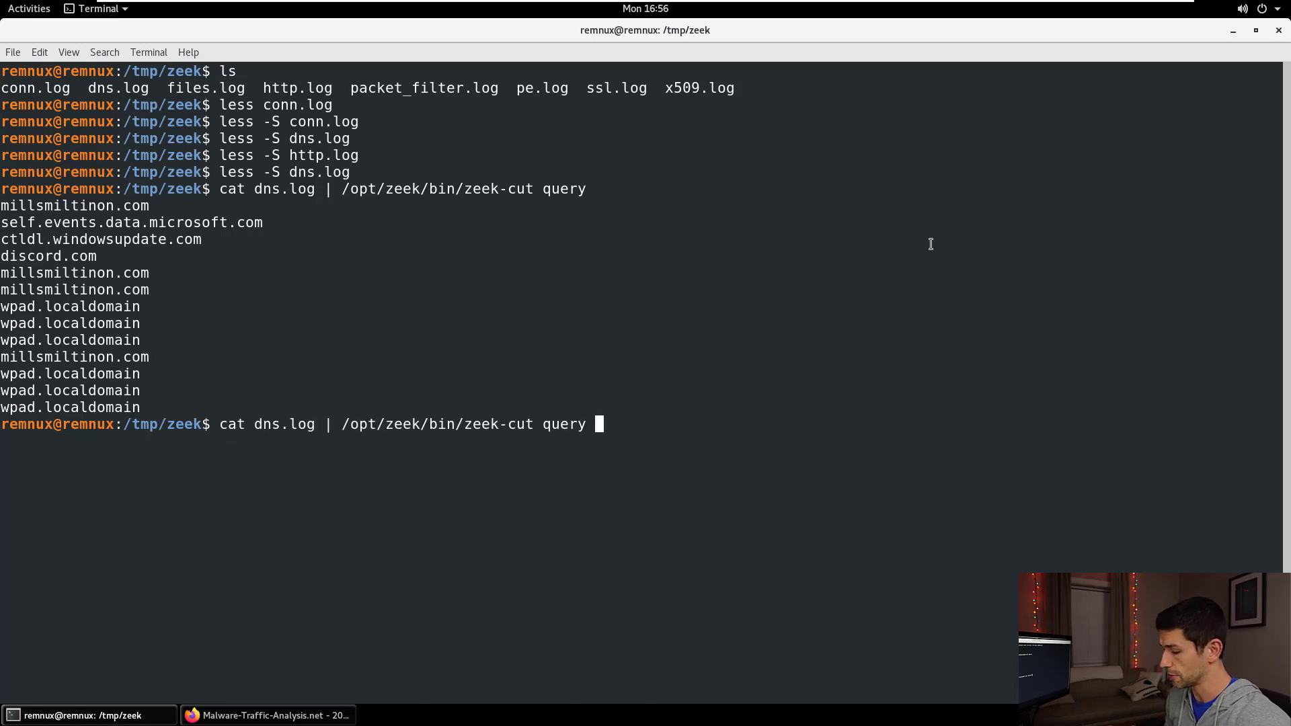
# Pipe the query names through sort | uniq -c | sort -n and highlight the discord.com count
pyautogui.write('|')
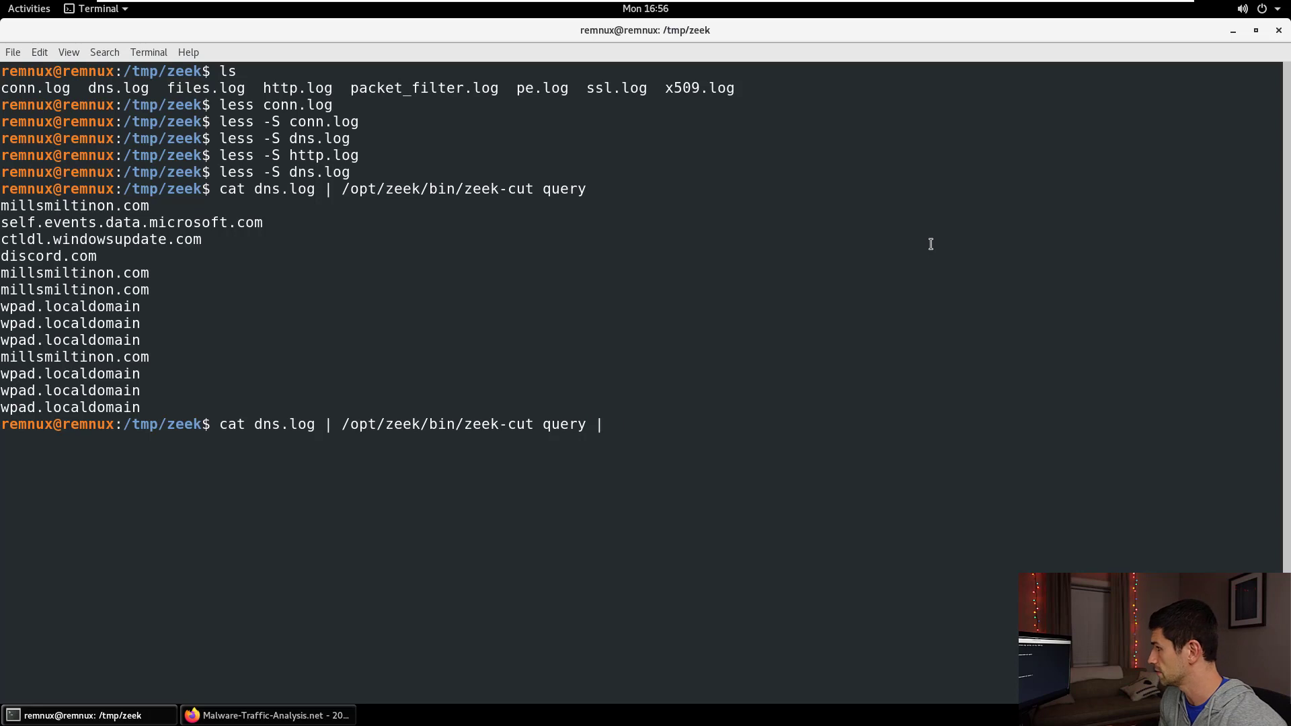
pyautogui.write('sort | uniq')
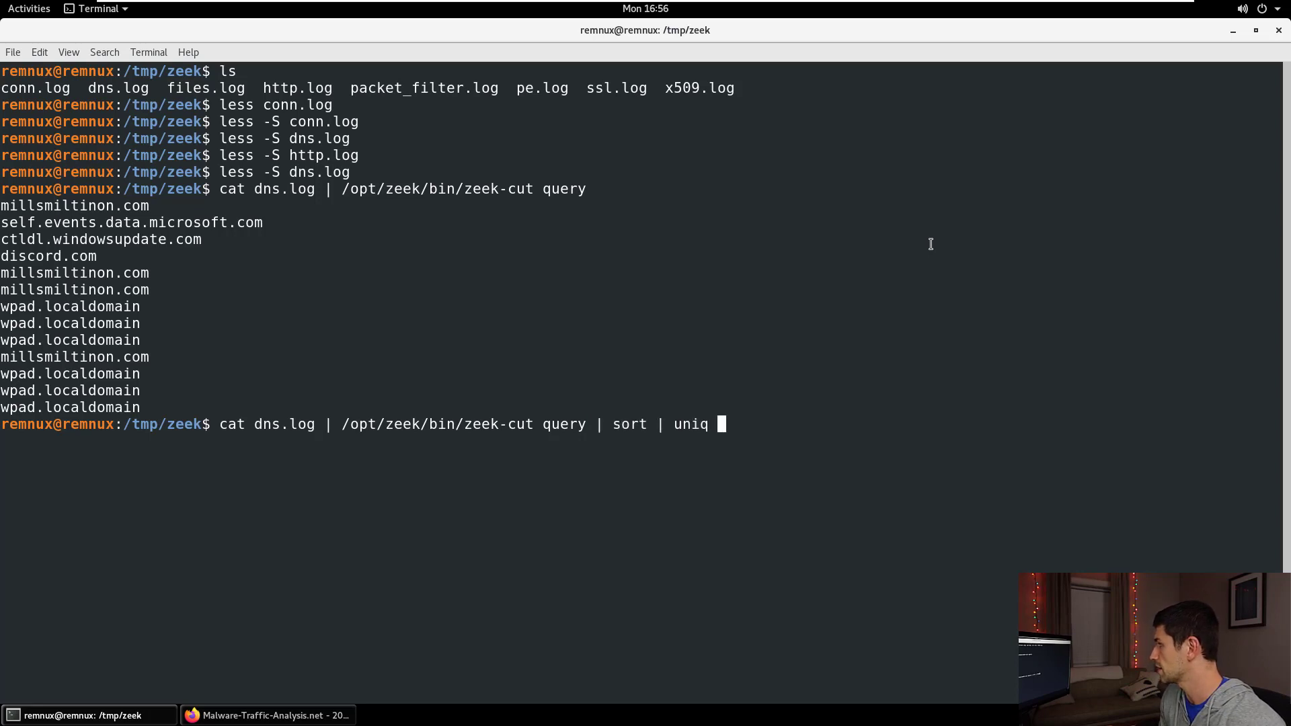
pyautogui.write('-c')
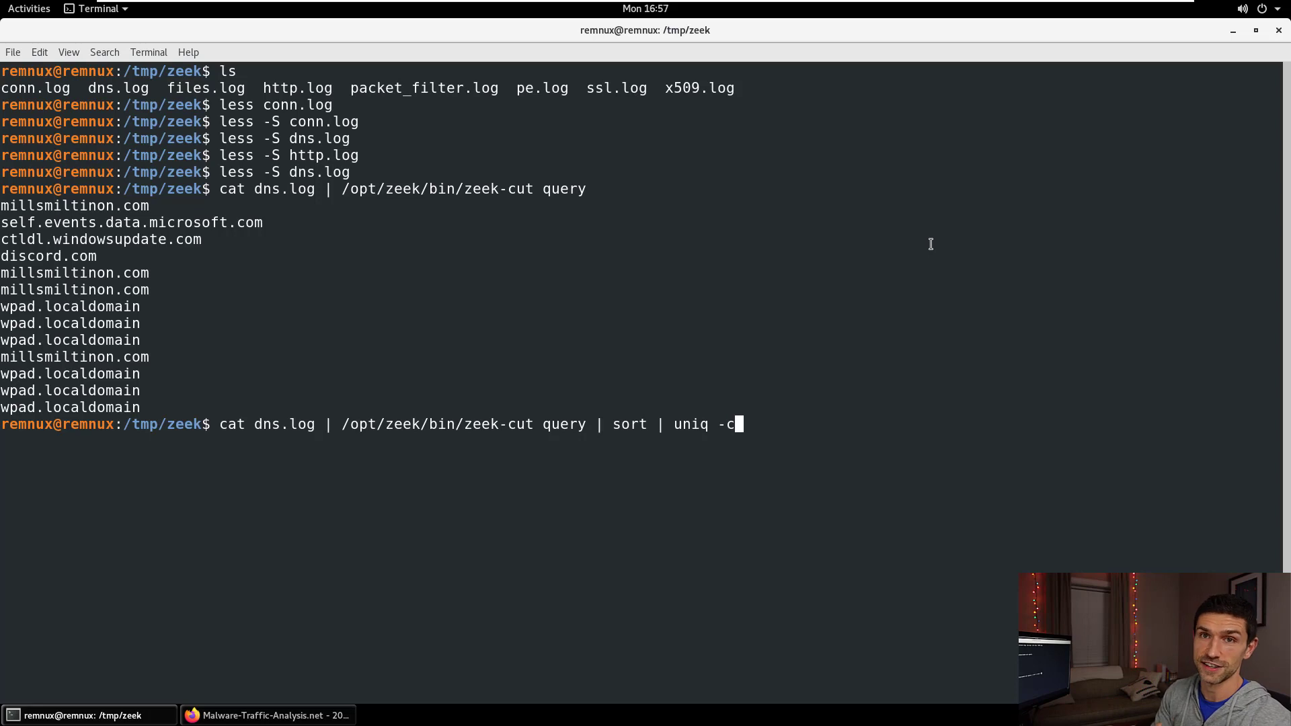
pyautogui.write('|')
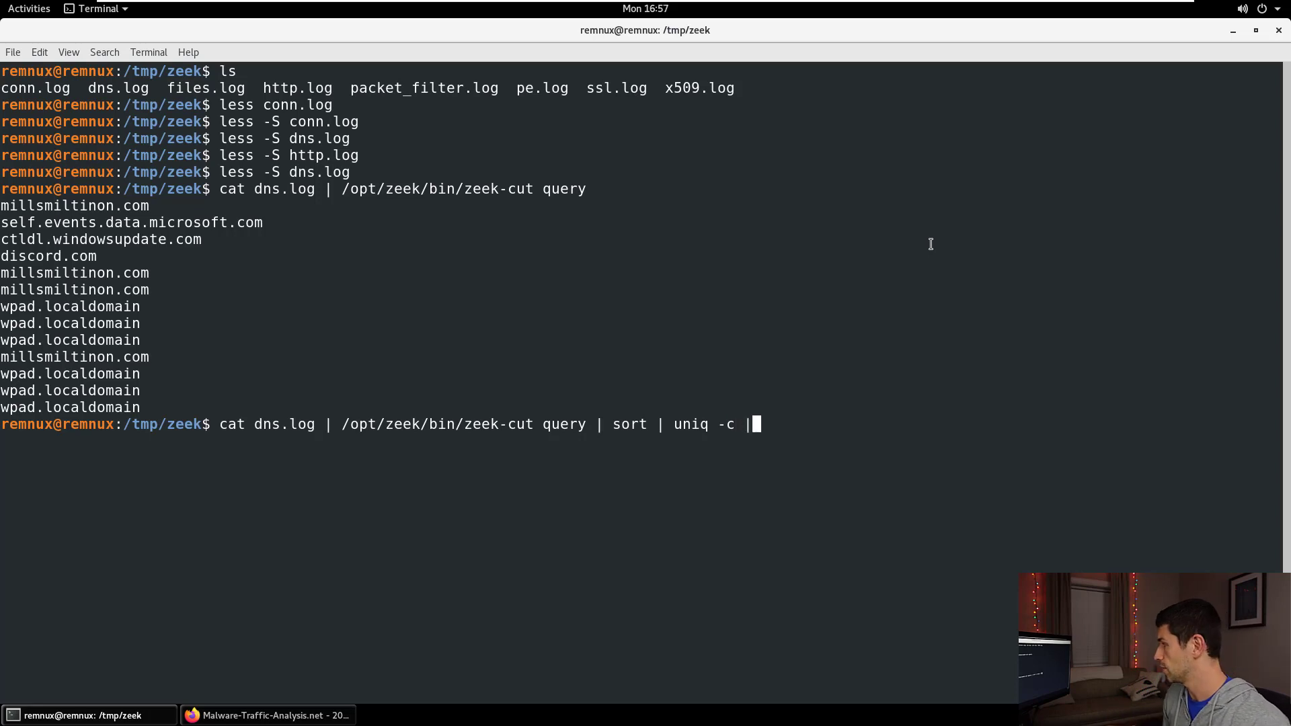
pyautogui.write('sort -n')
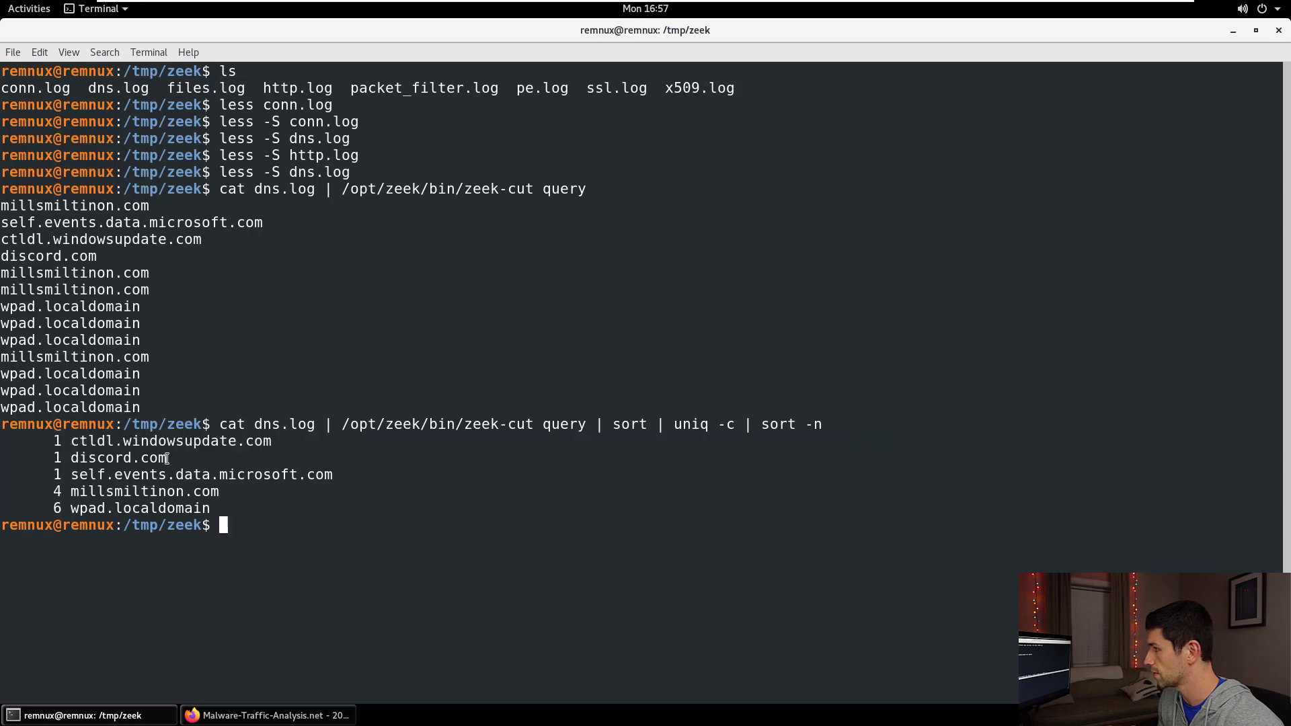
pyautogui.doubleClick(152, 457)
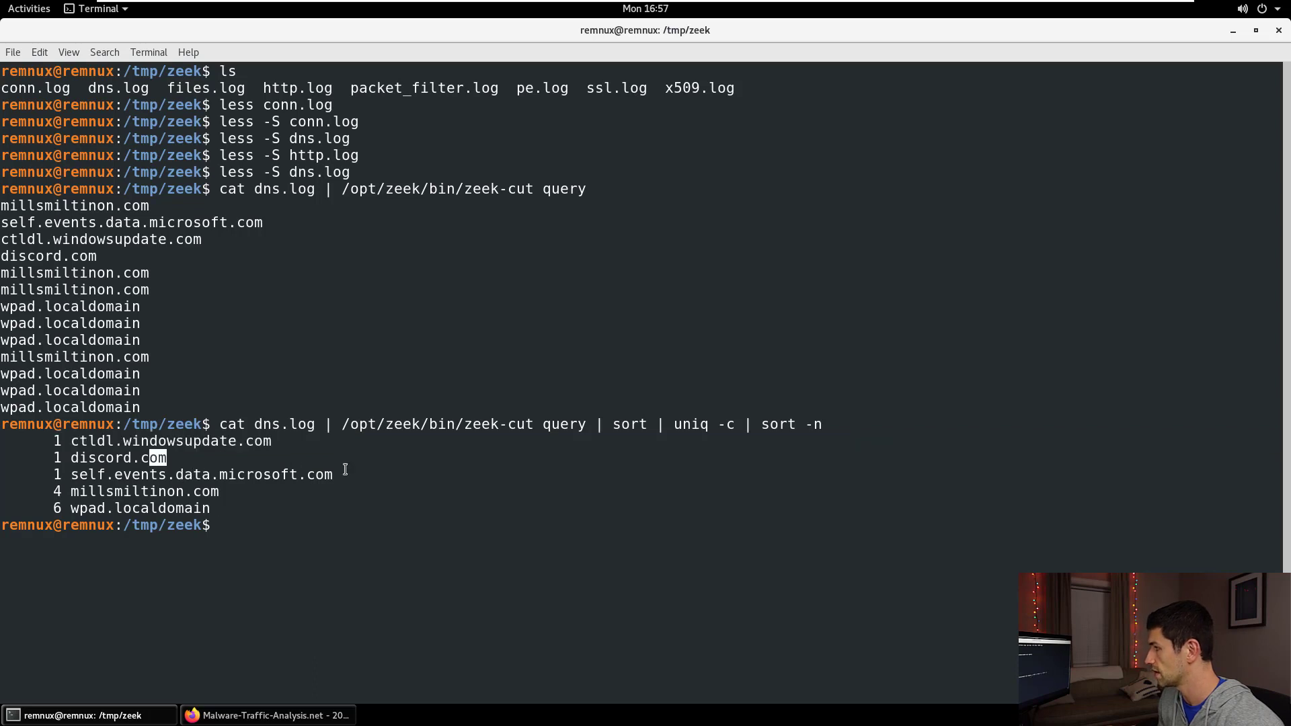
pyautogui.moveTo(240, 492)
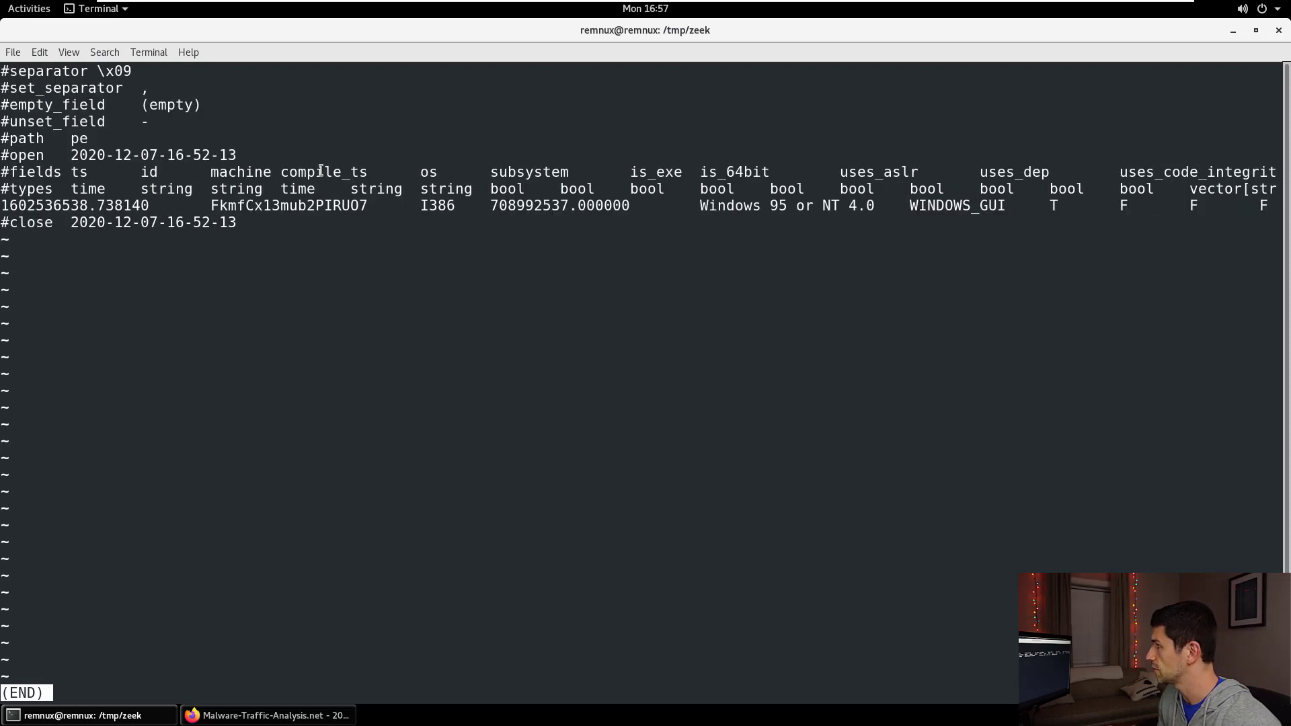
# Copy the executable's file ID from the pe.log record and quit less
pyautogui.doubleClick(288, 205)
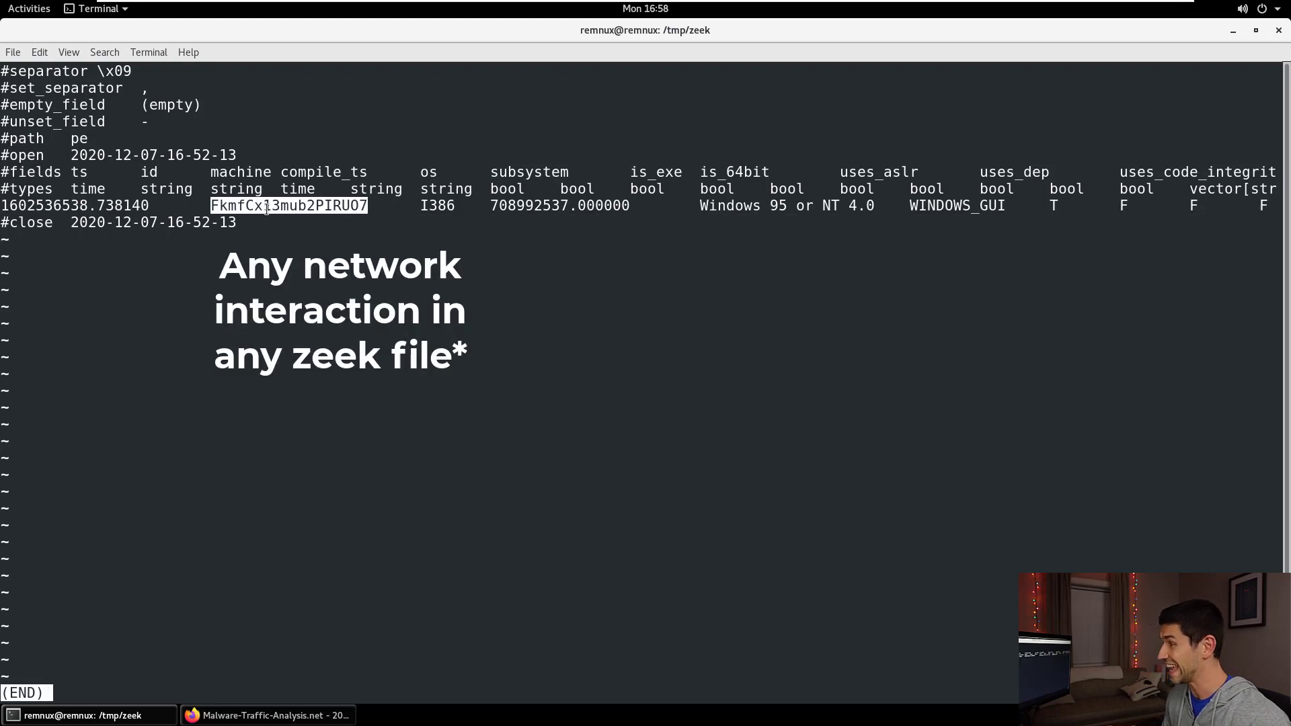
pyautogui.rightClick(271, 210)
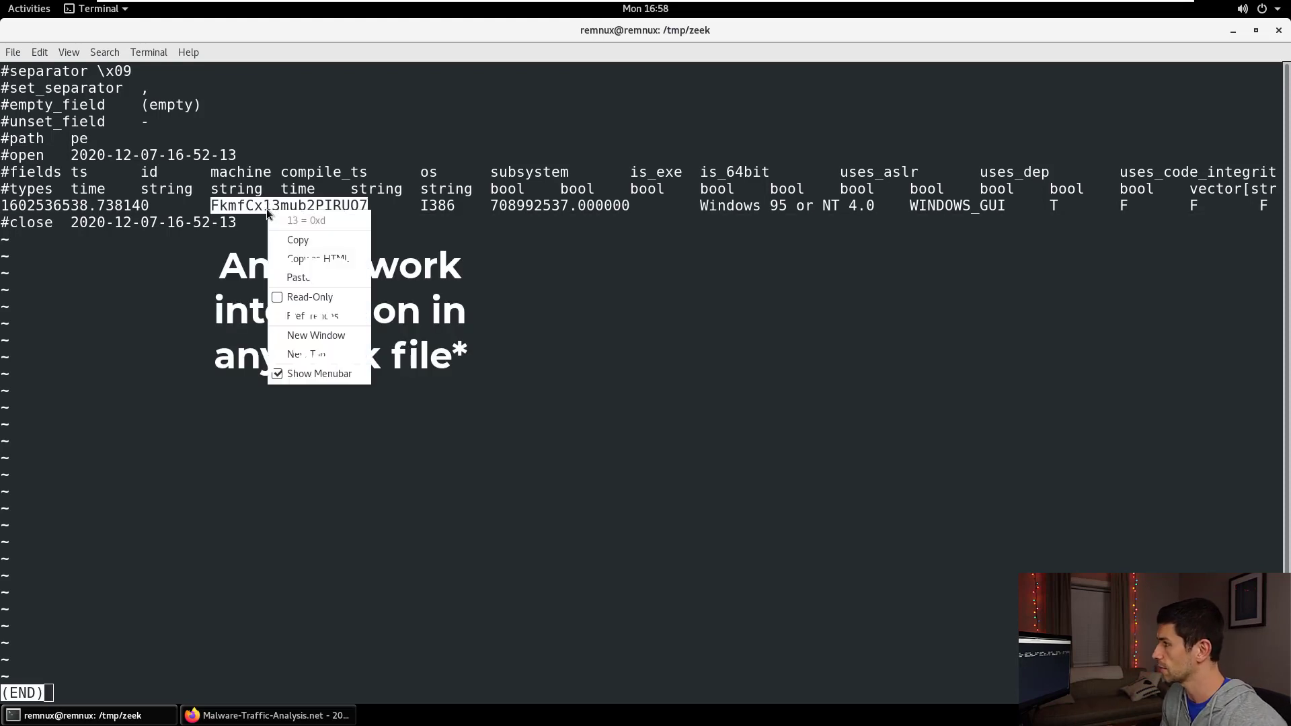
pyautogui.click(303, 253)
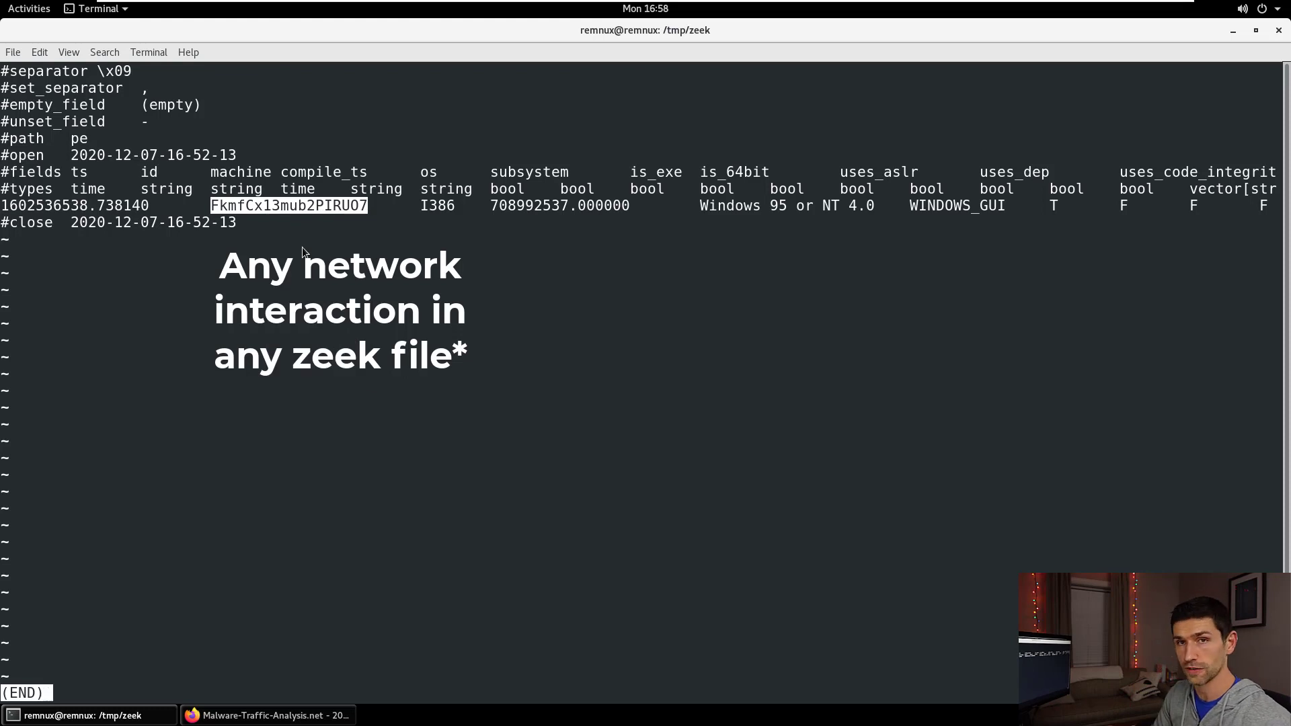
pyautogui.press('q')
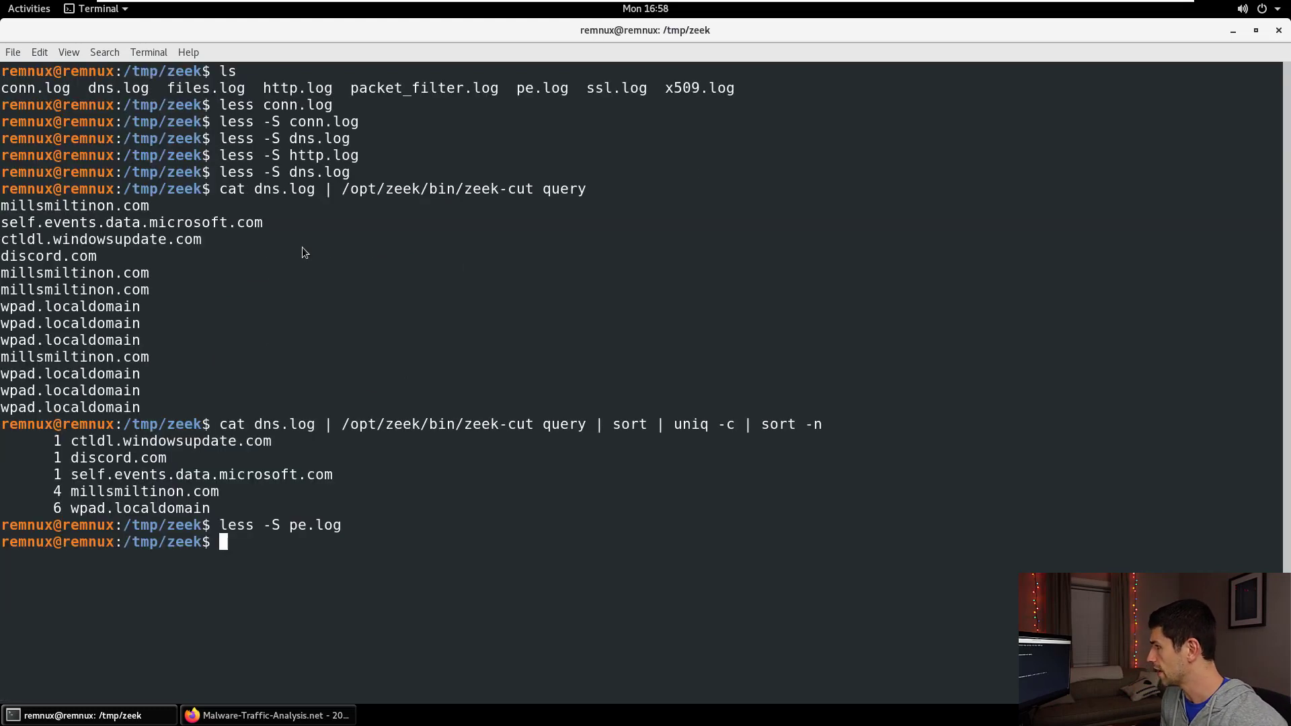
# Run grep FkmfCx13mub2PIRUO7 *.log and highlight the matching http.log line
pyautogui.write('grep FkmfCx13mub2PIRUO7')
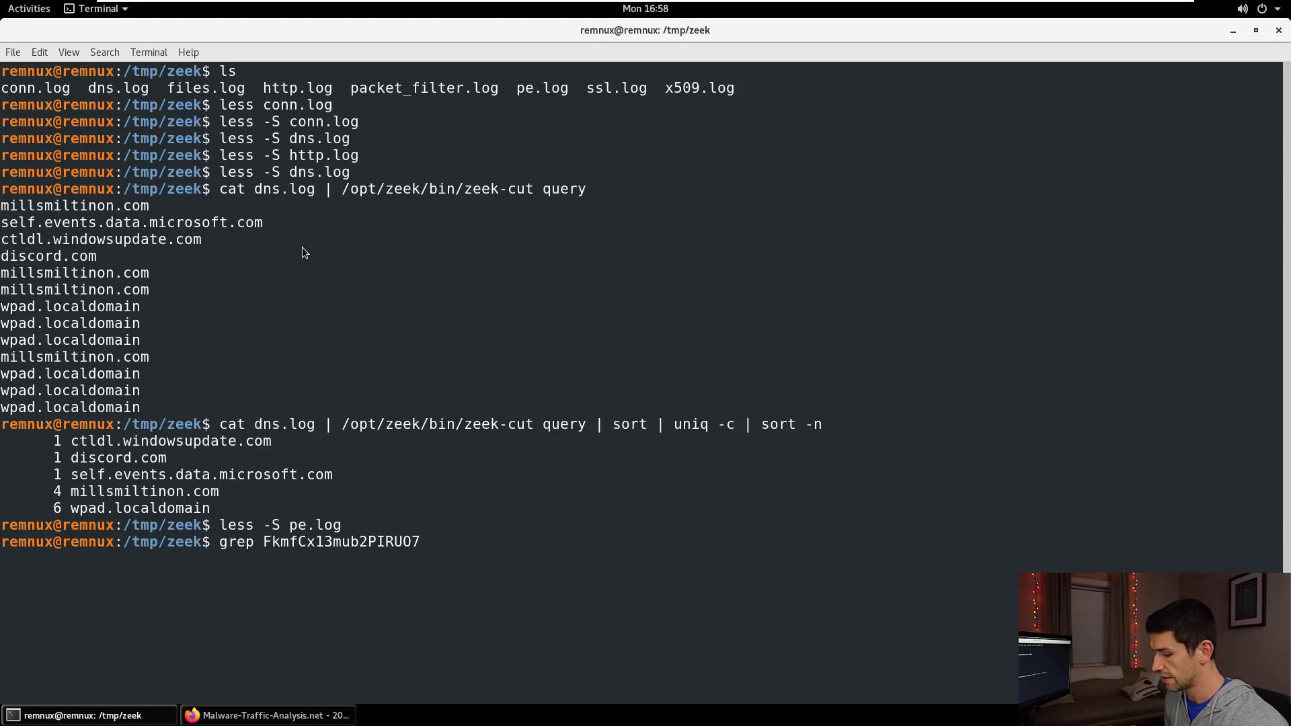
pyautogui.write('*.log')
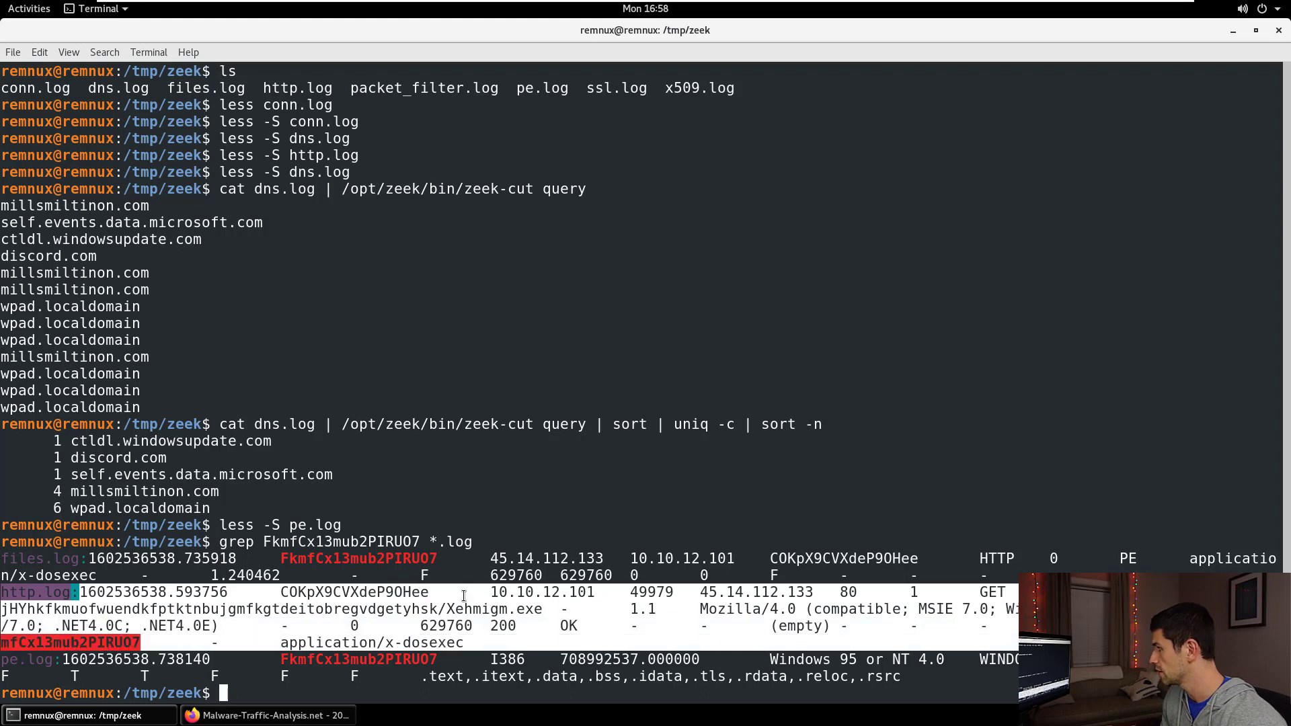
pyautogui.doubleClick(543, 592)
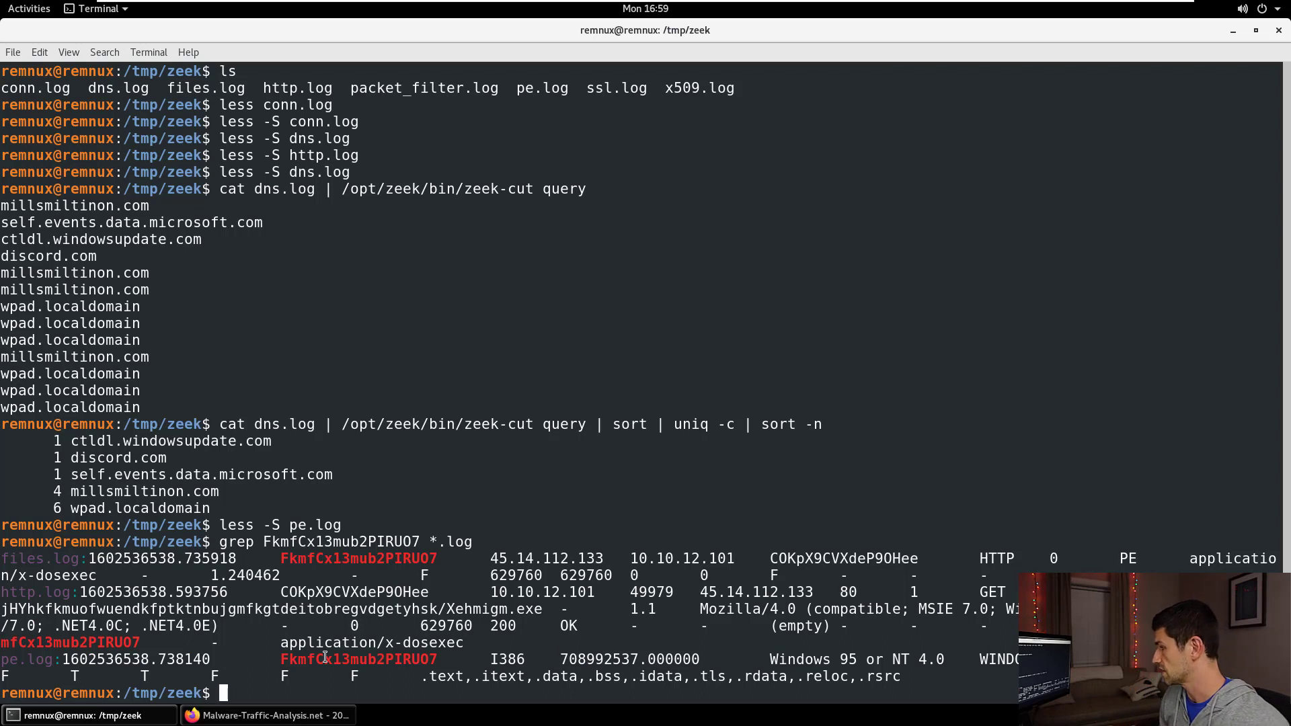
# View conn.log with less -S and select the UID of the SSL connection to 168.62.58.130
pyautogui.write('less -S conn.log')
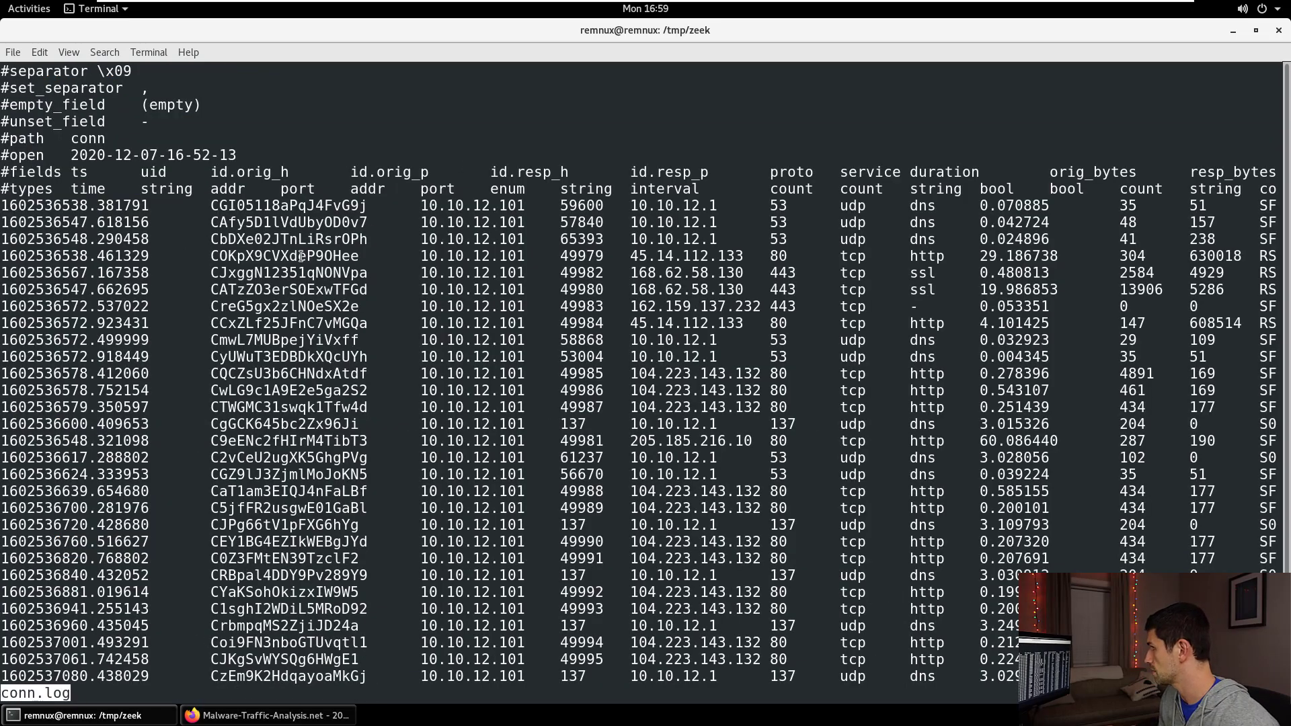
pyautogui.doubleClick(288, 273)
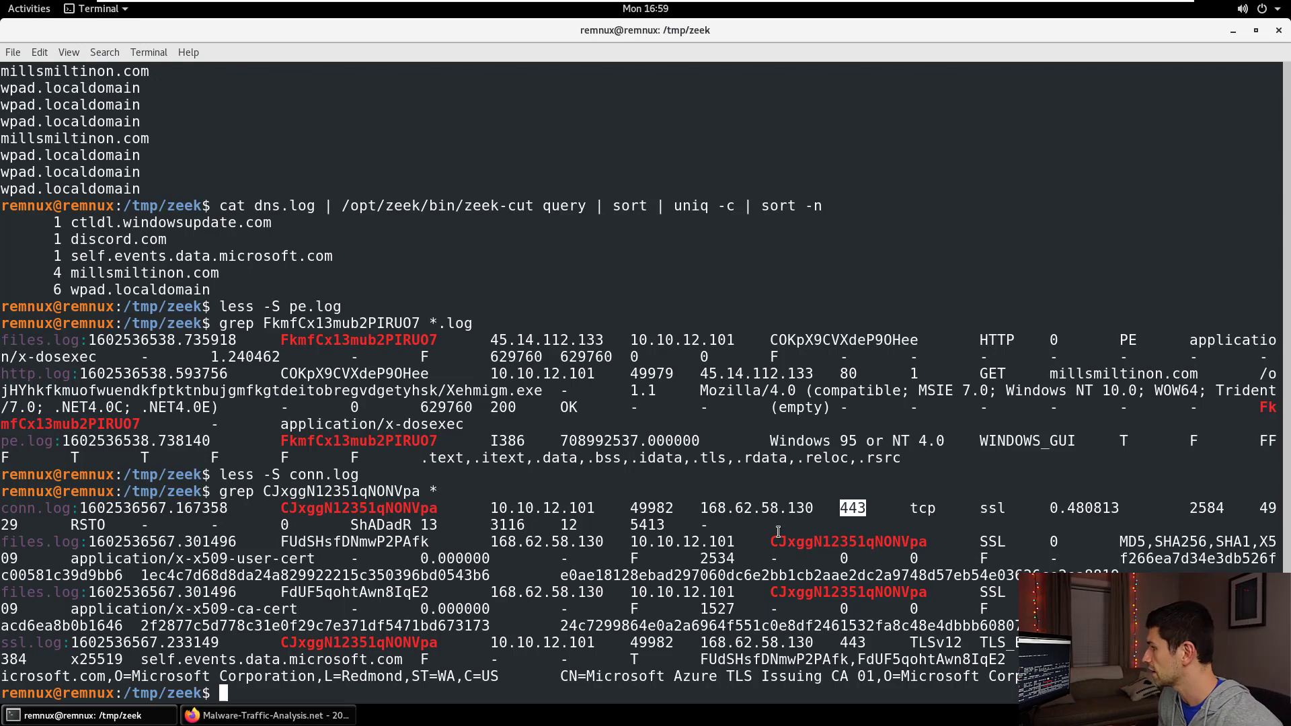
pyautogui.moveTo(140, 659)
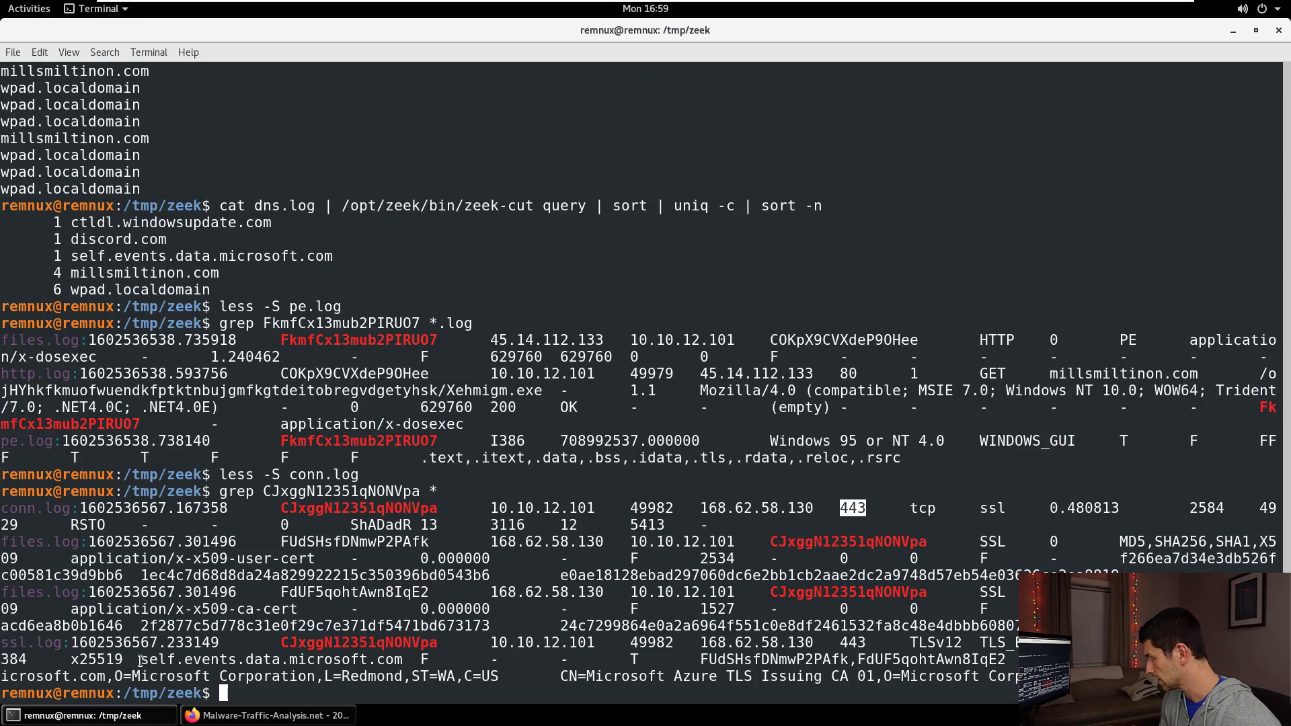